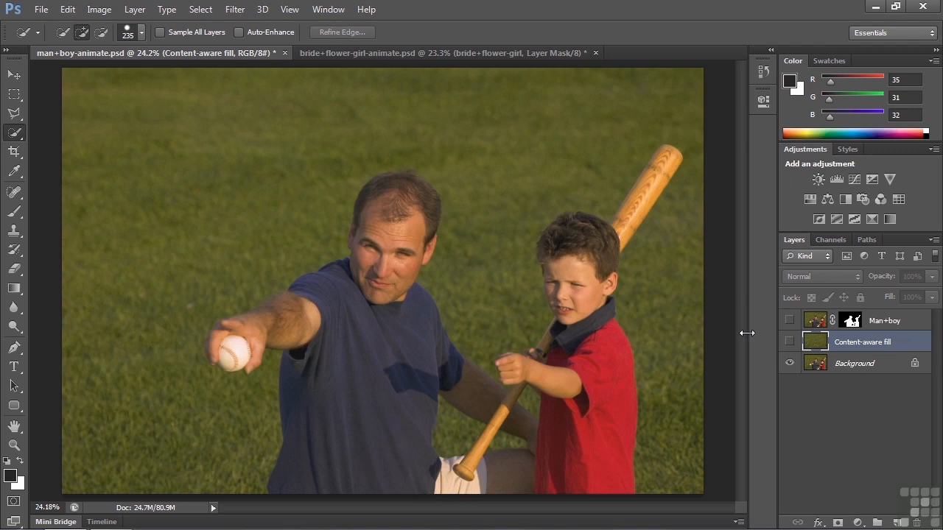
Step: Show the Man+boy layer and view its layer mask by itself
click(789, 321)
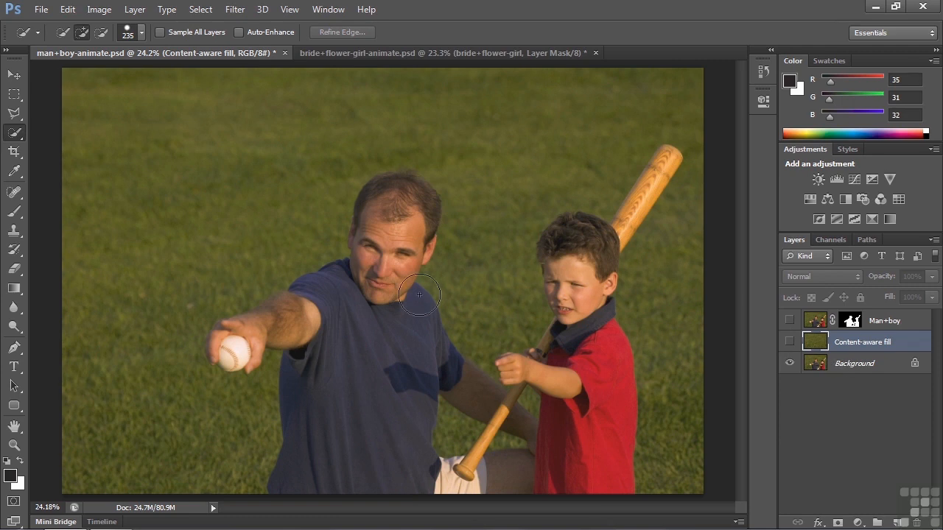
mouse_move(523, 316)
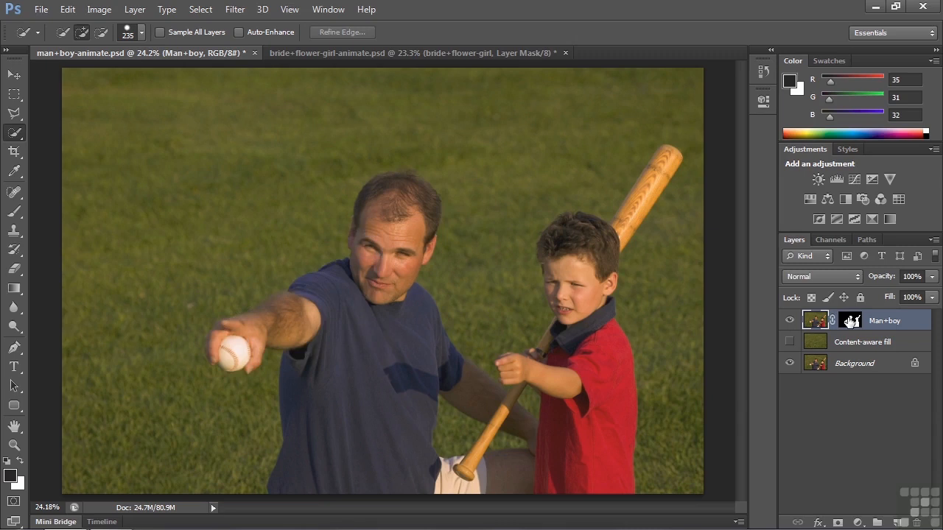
click(850, 320)
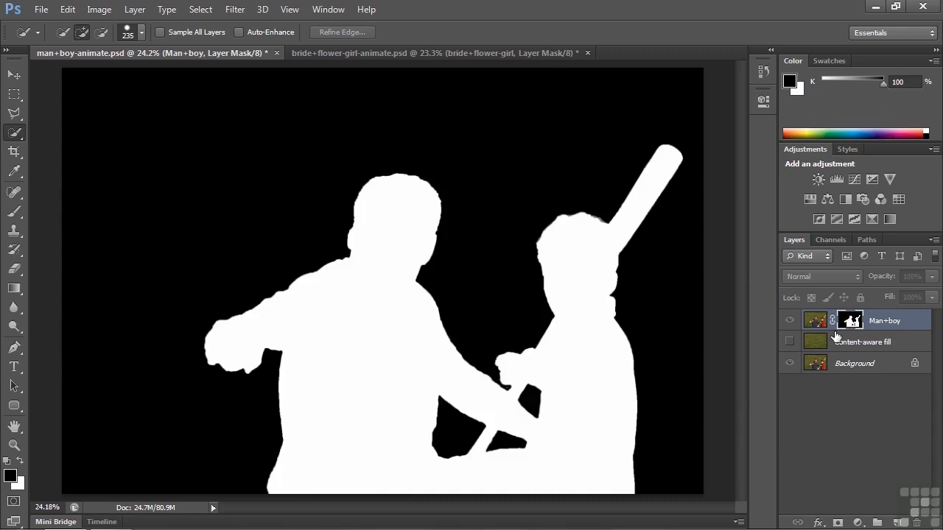
mouse_move(851, 323)
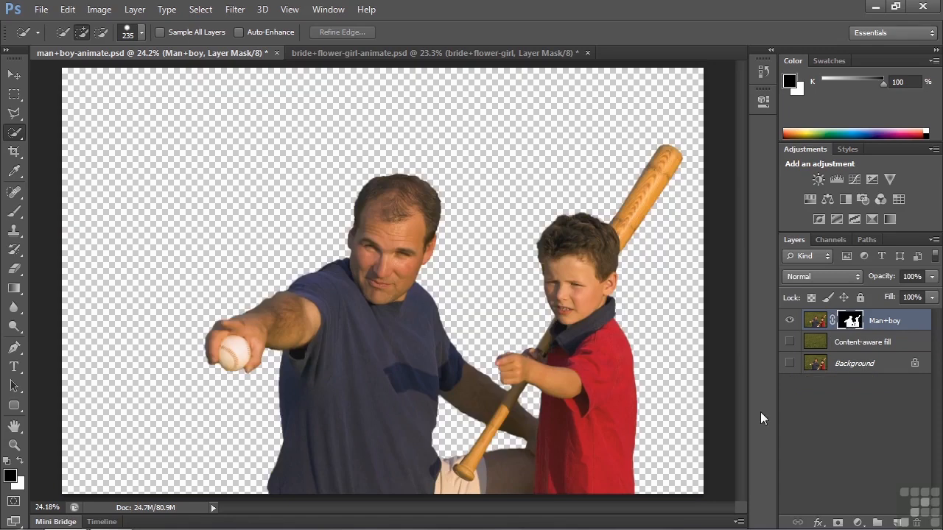
mouse_move(762, 411)
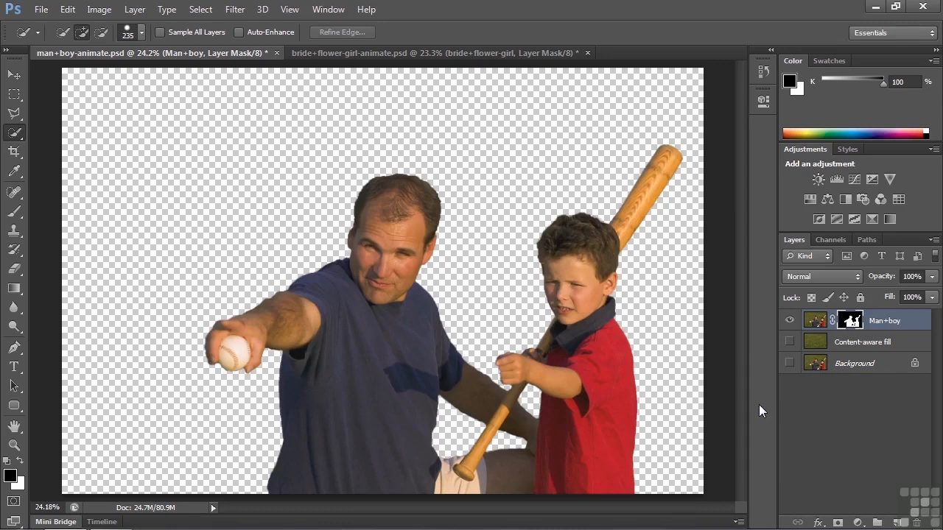
mouse_move(850, 320)
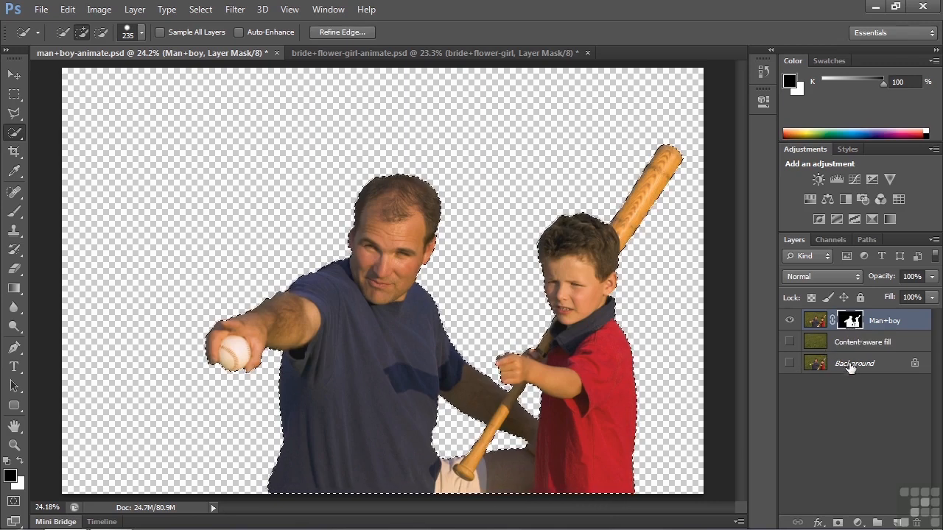
Step: Show the Background, then the grass-only Content-aware fill layer, and clear the selection
click(854, 363)
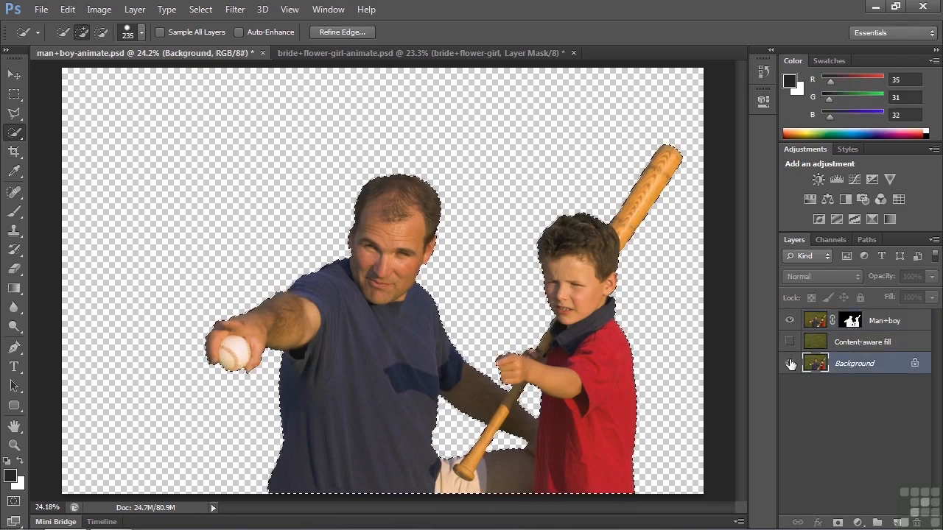
click(790, 363)
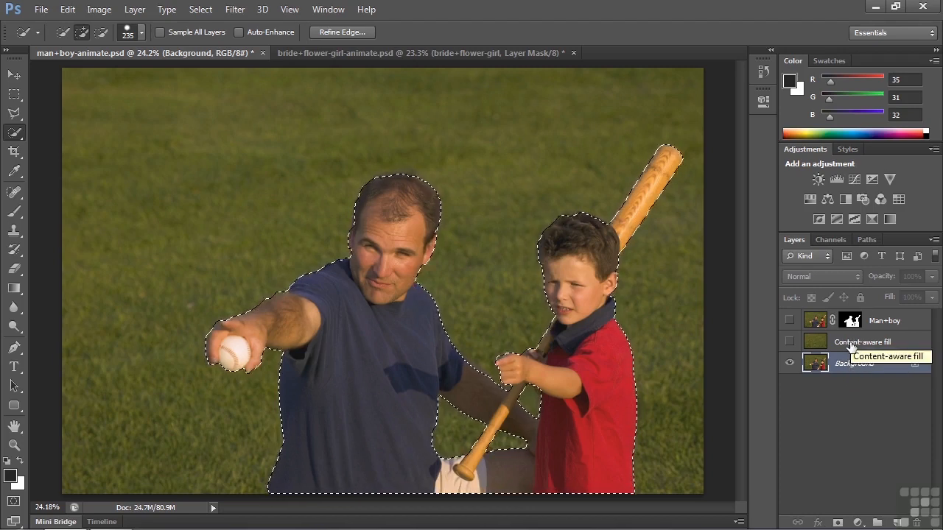
click(862, 342)
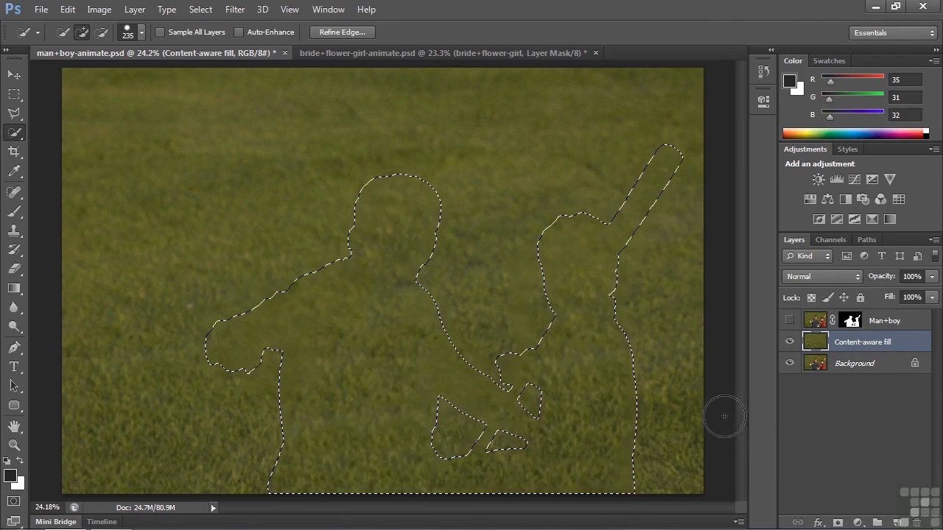
key(ctrl+d)
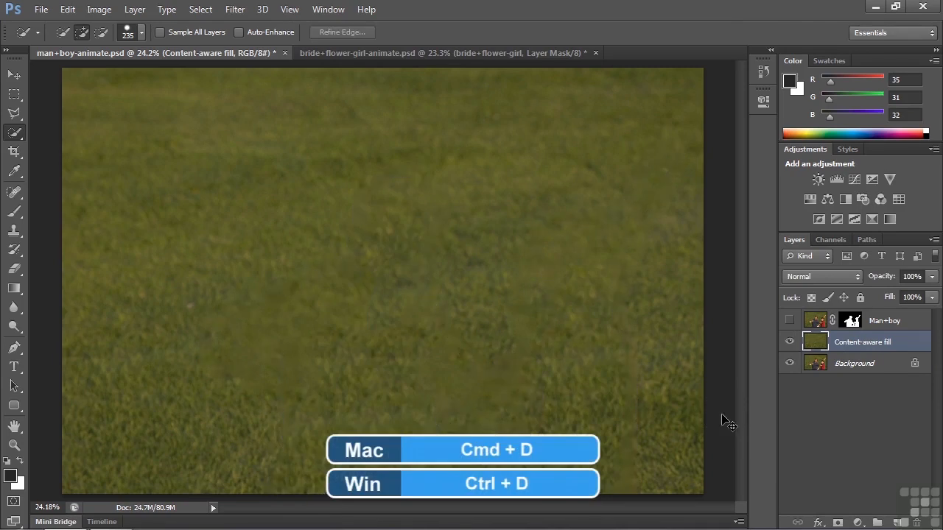
mouse_move(305, 239)
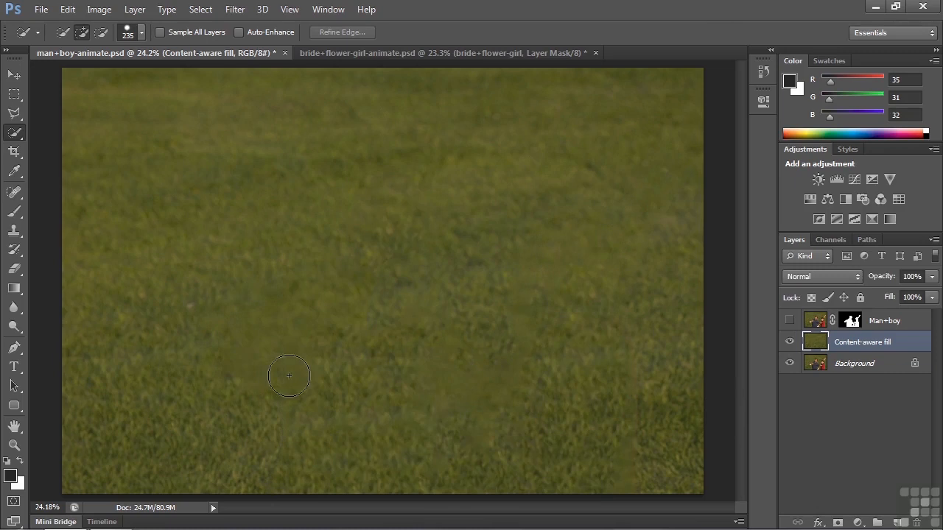
mouse_move(237, 303)
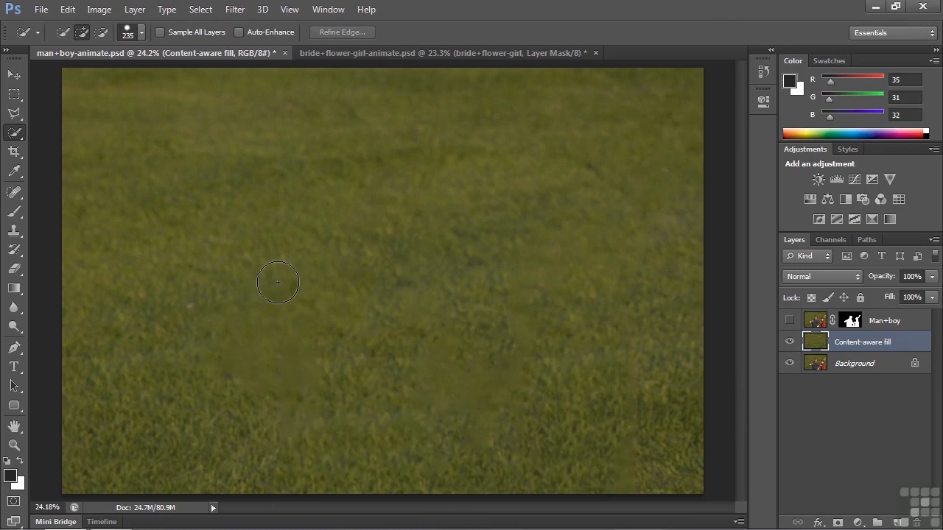
Step: Touch up a blotchy grass patch with the content-aware Spot Healing Brush
click(14, 194)
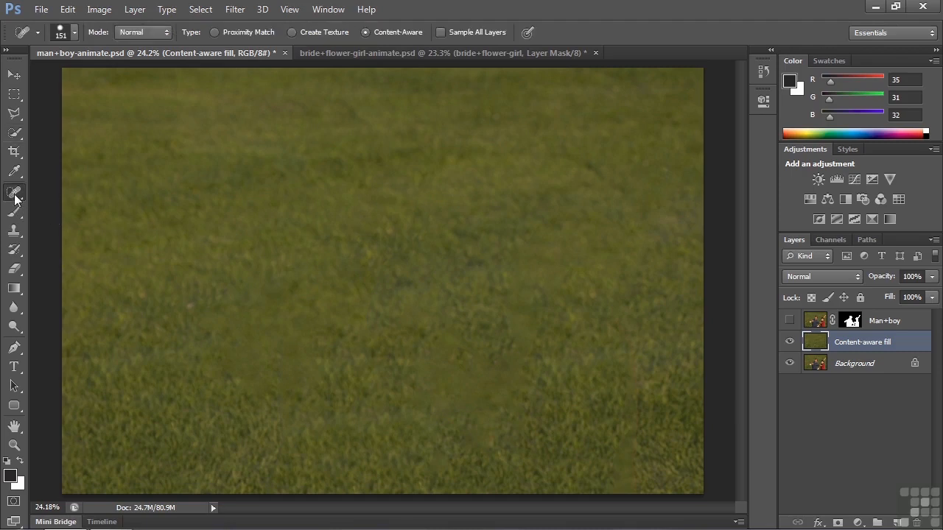
mouse_move(296, 385)
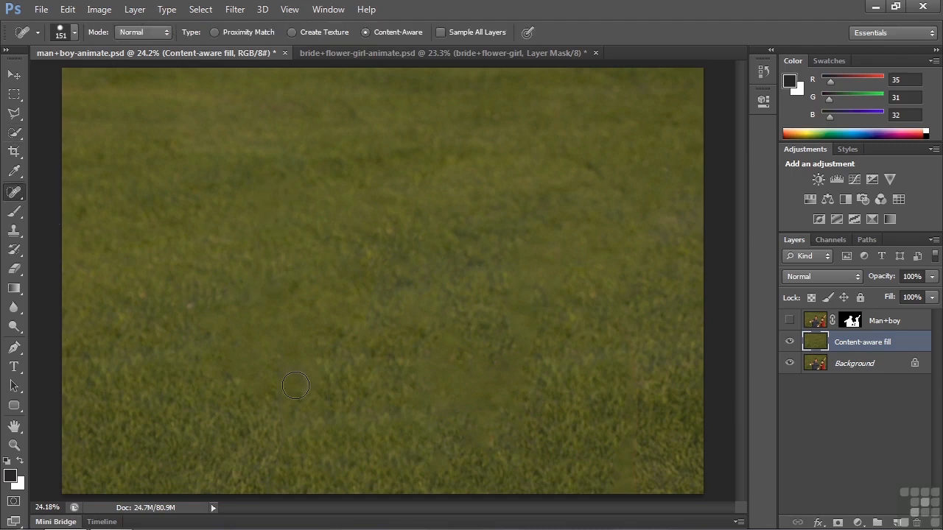
mouse_move(341, 62)
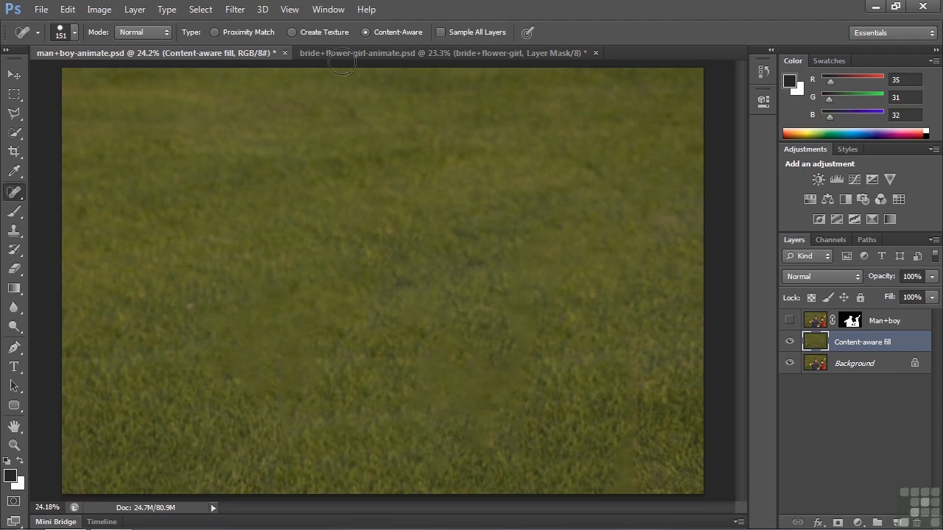
mouse_move(366, 39)
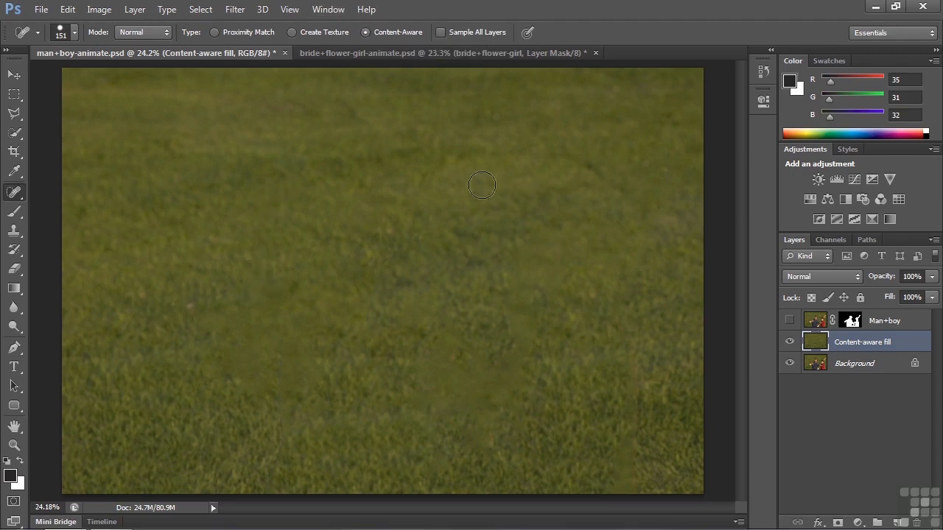
mouse_move(499, 395)
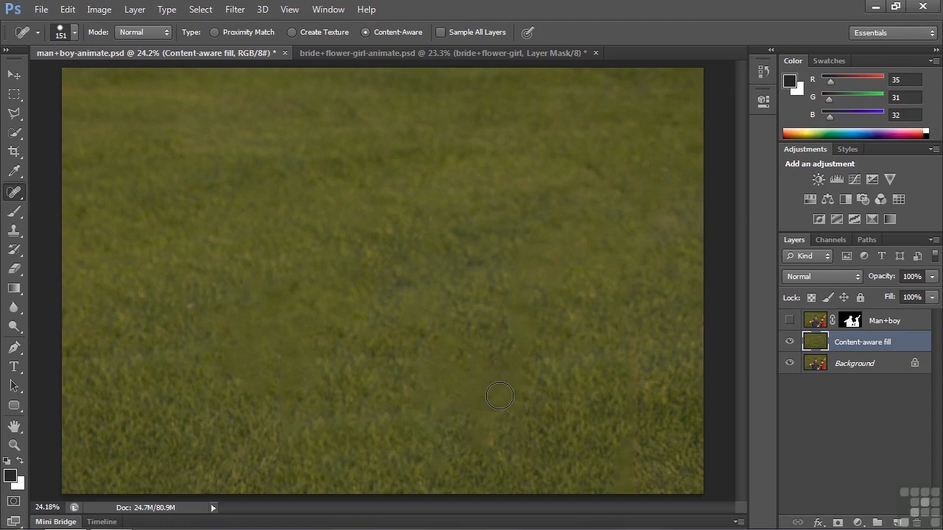
click(442, 52)
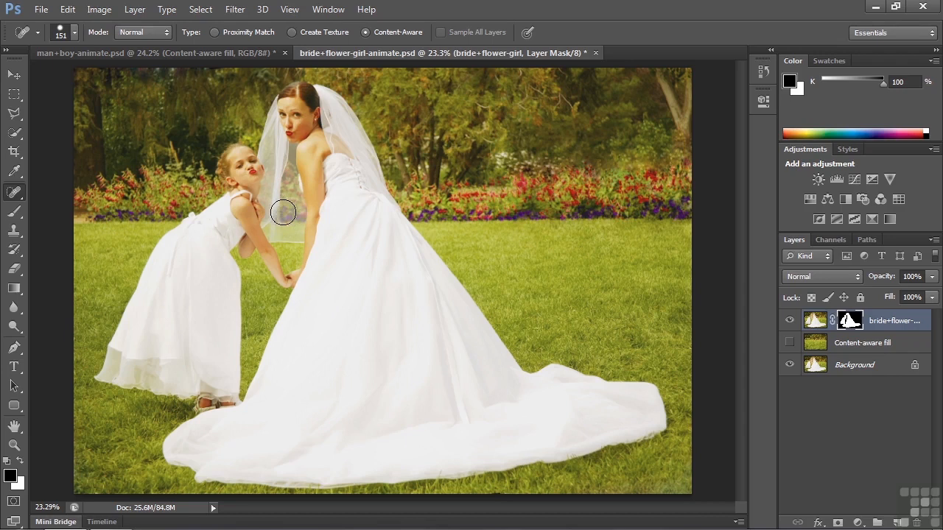
mouse_move(411, 219)
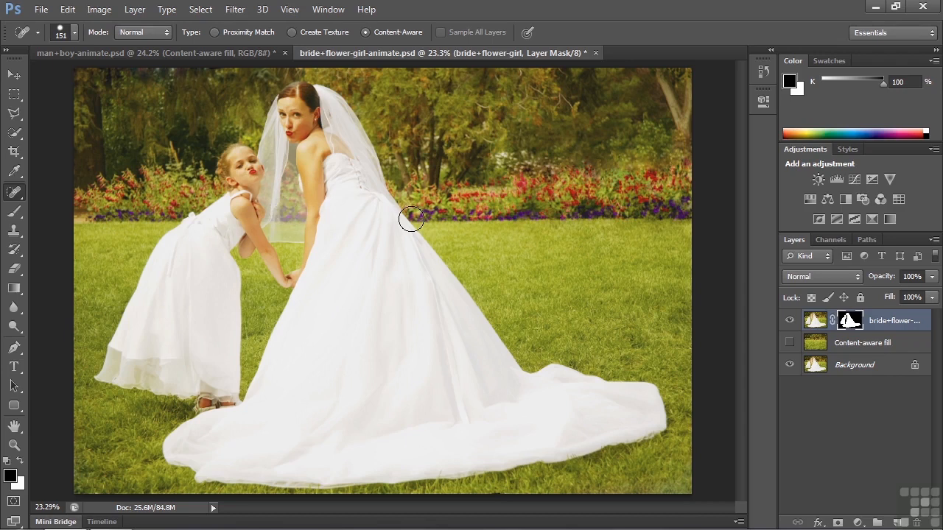
mouse_move(335, 196)
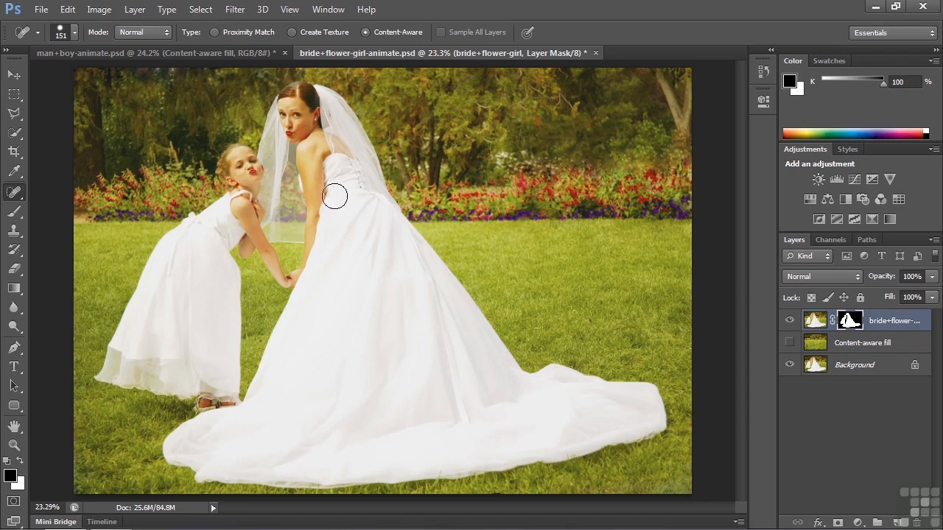
mouse_move(274, 157)
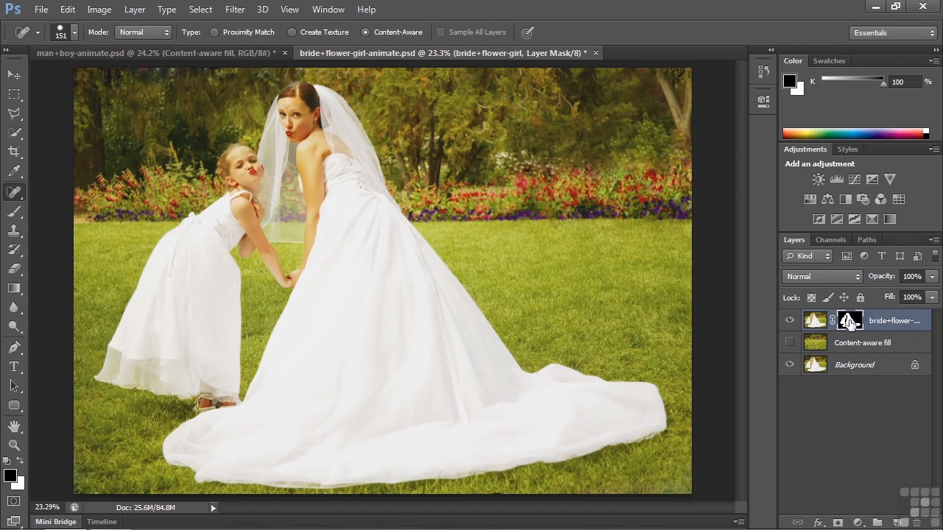
Step: Inspect the bride and flower girl layer mask
click(849, 320)
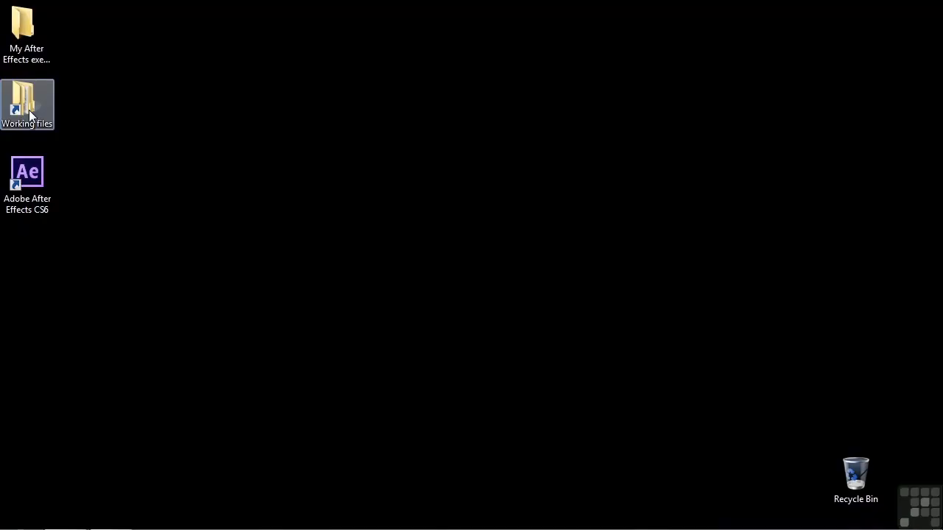
Step: Open 1805-animation-stills.aep from Working files > After Effects projects
double_click(27, 104)
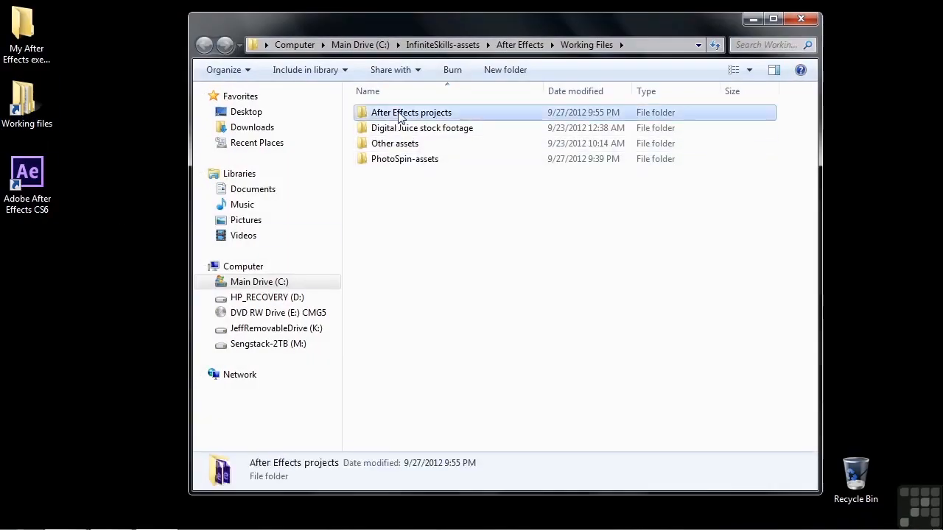
double_click(411, 112)
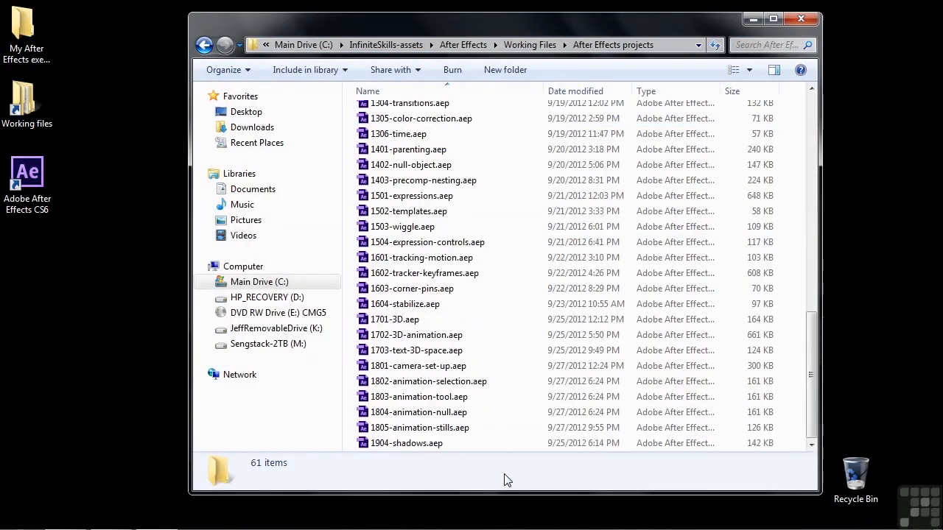
double_click(420, 427)
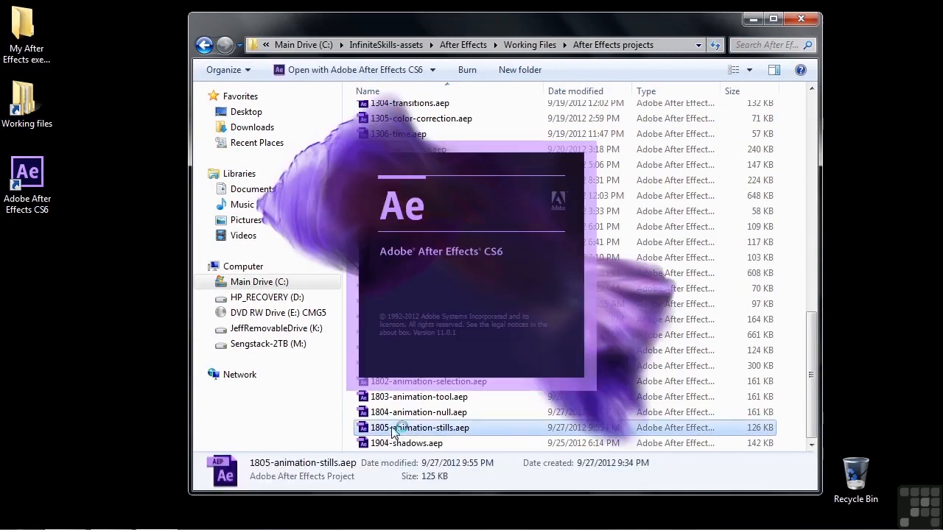
double_click(418, 428)
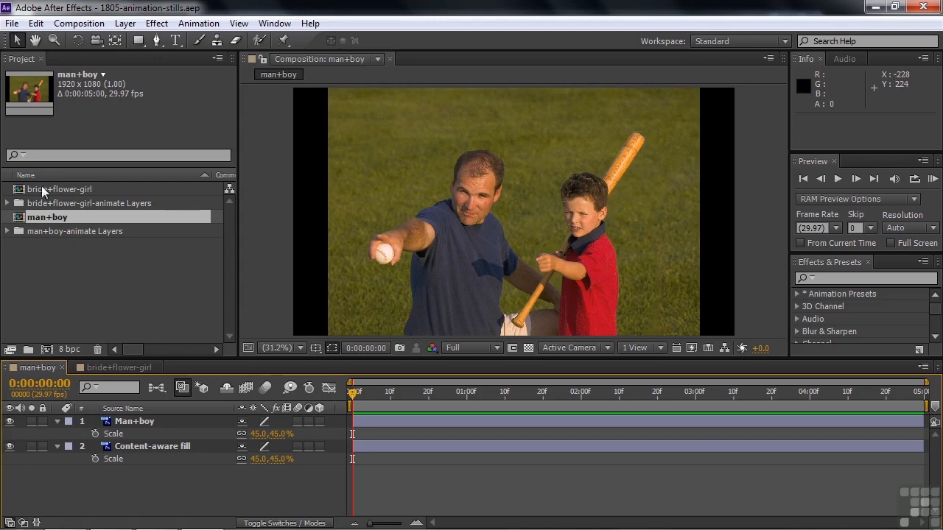
Step: Expand the man+boy-animate Layers folder and select the man+boy composition
click(8, 230)
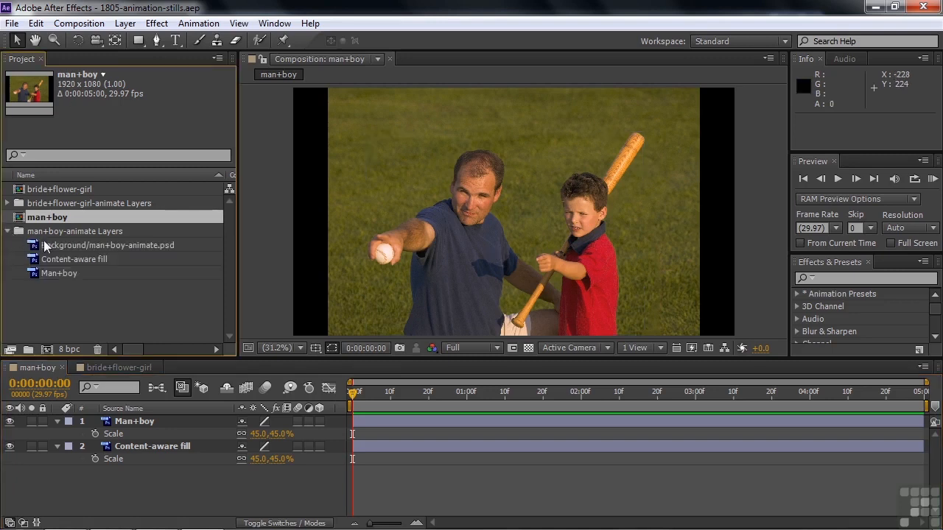
click(73, 258)
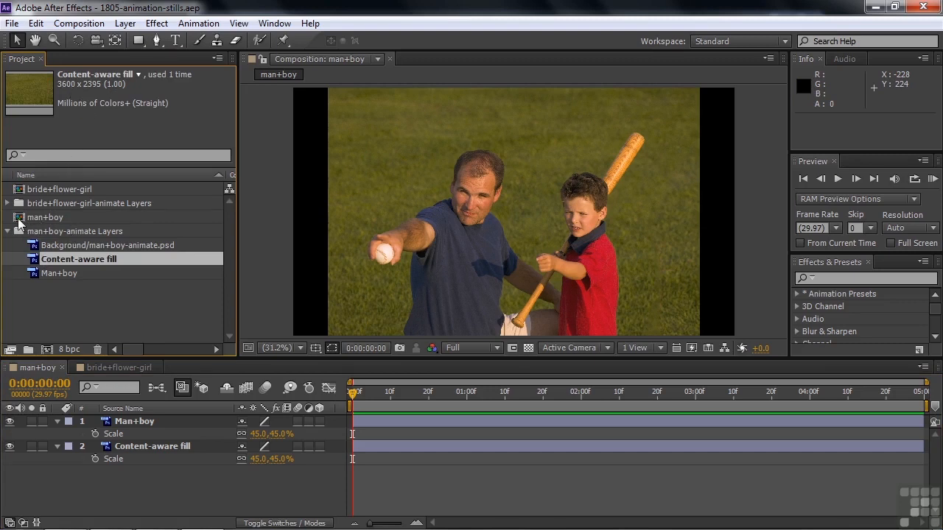
click(46, 217)
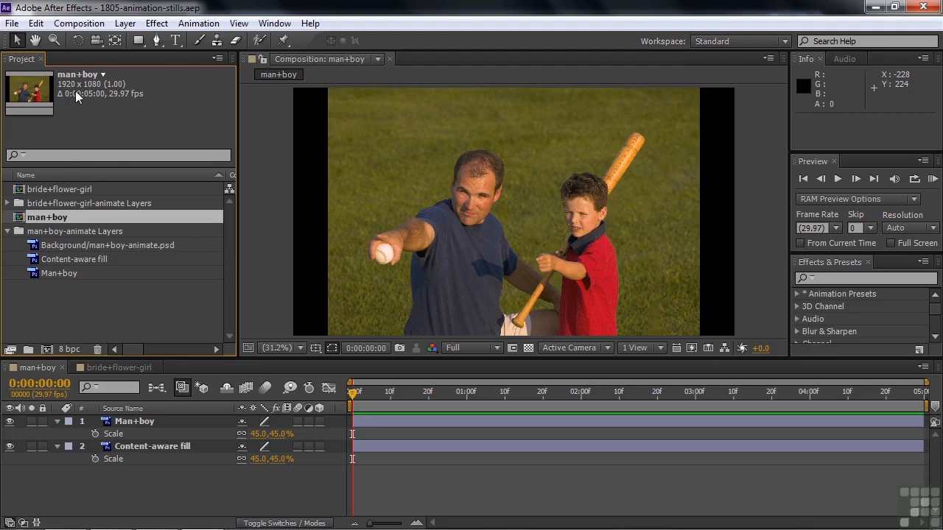
mouse_move(306, 331)
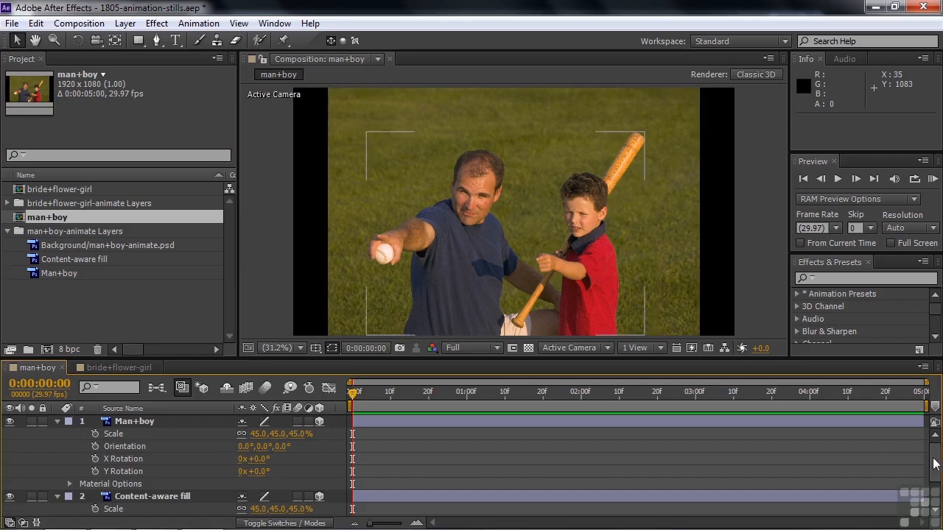
Step: Push the Content-aware fill layer back to Position Z 4000
scroll(down, 3)
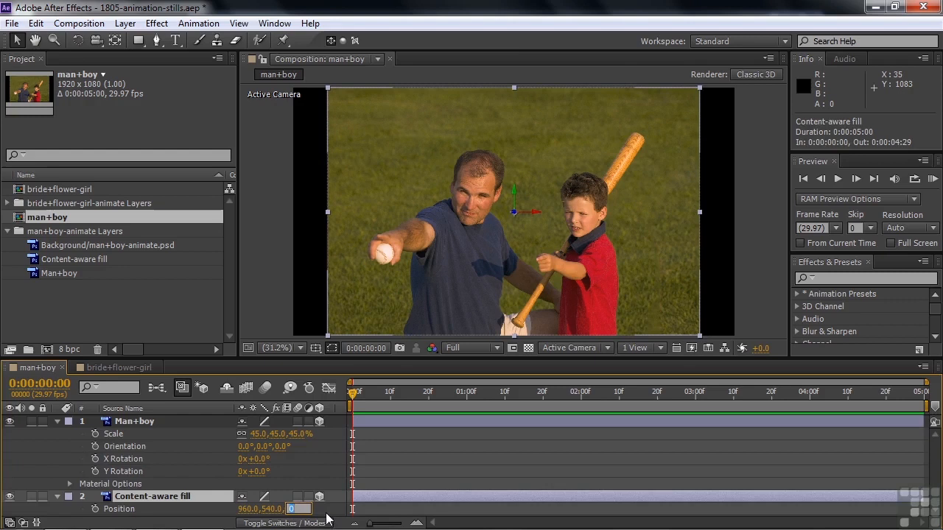
text(4000.0)
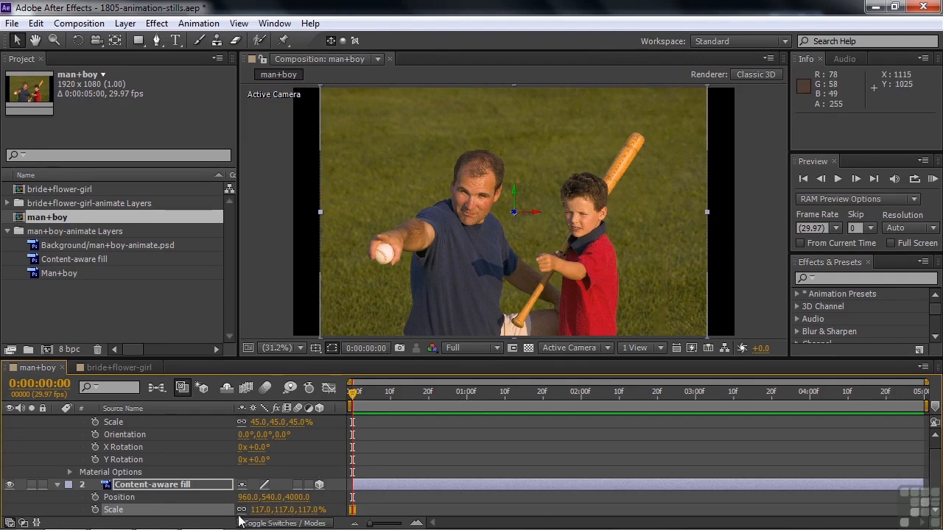
mouse_move(730, 236)
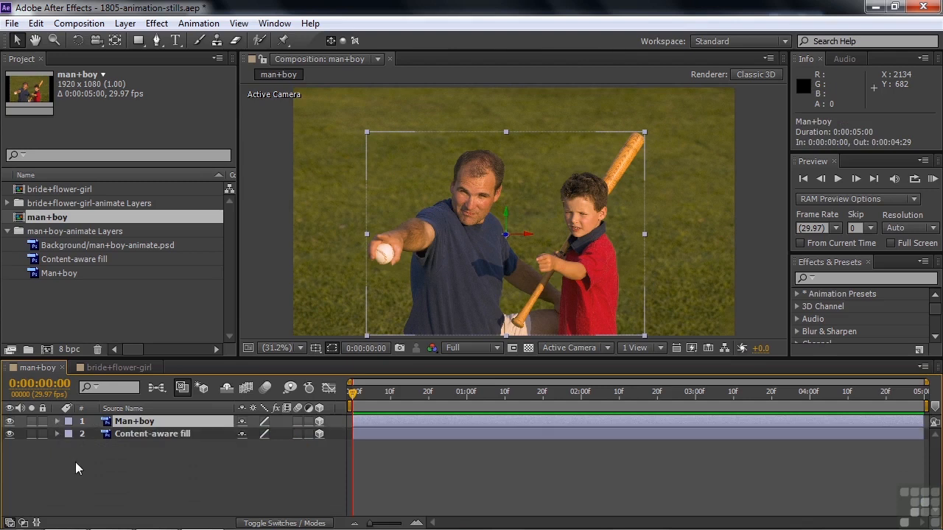
Step: Add Camera 1 with Enable Depth of Field ticked
right_click(79, 468)
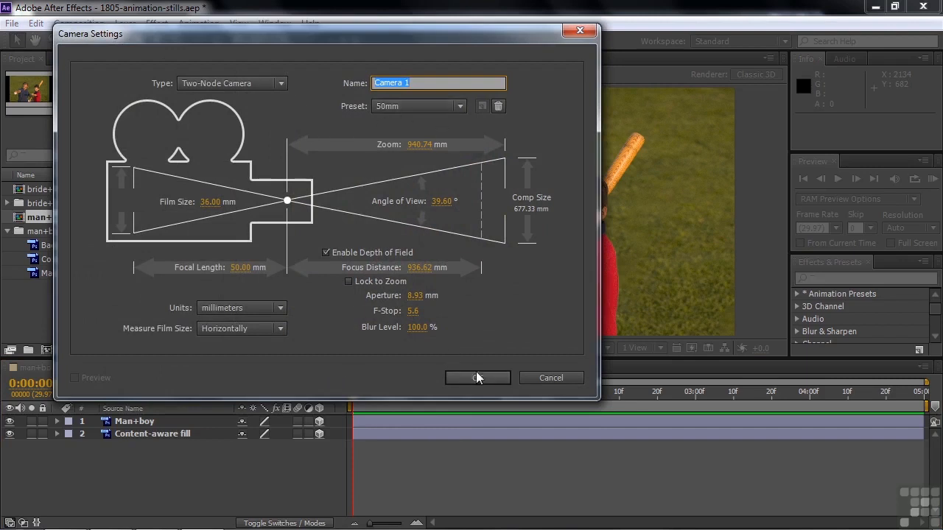
click(477, 378)
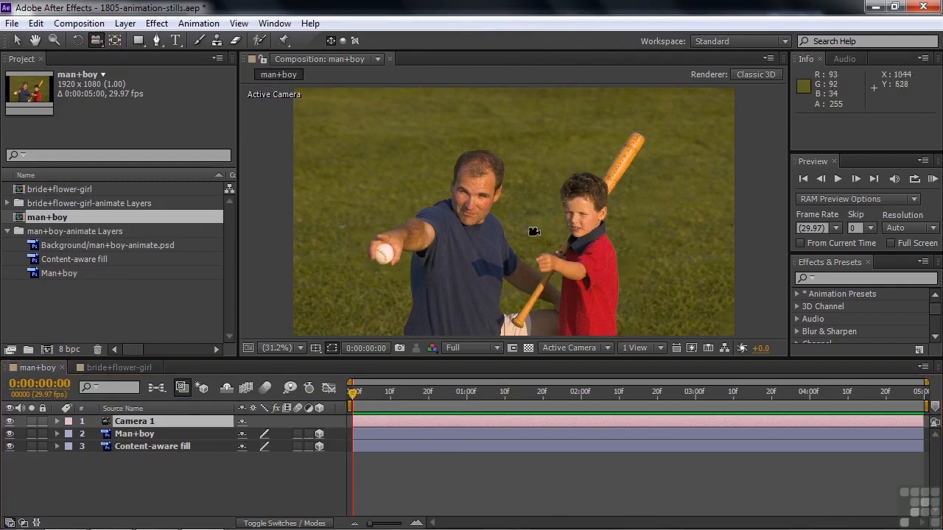
mouse_move(495, 232)
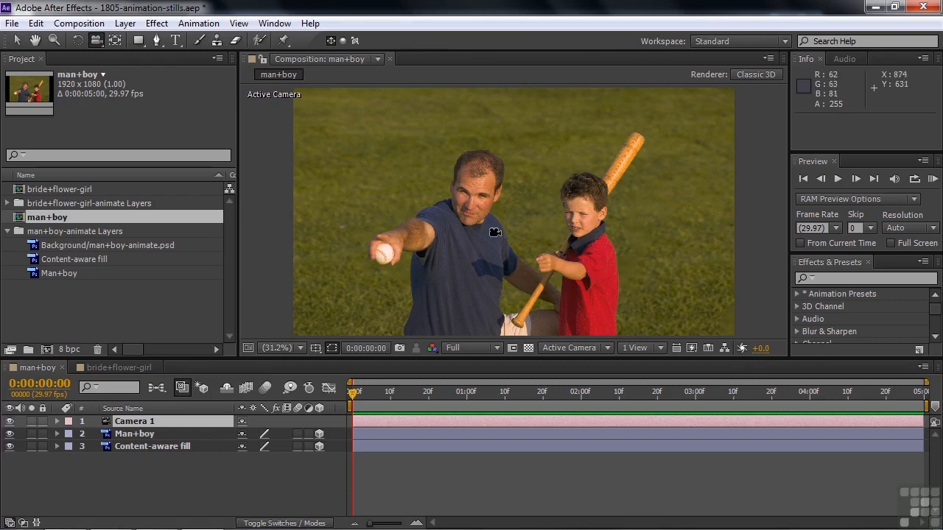
mouse_move(527, 252)
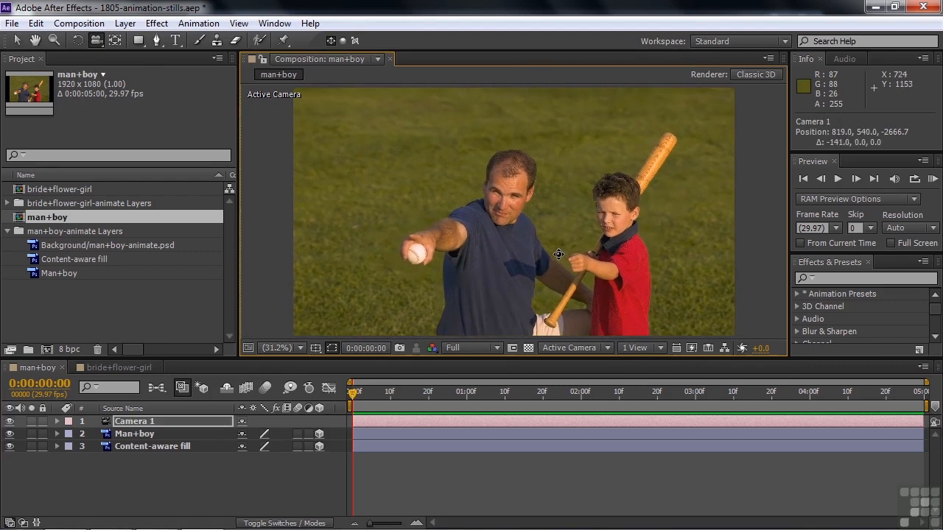
Step: Track the camera side to side to check parallax, settling slightly up and left
drag(559, 254, 567, 249)
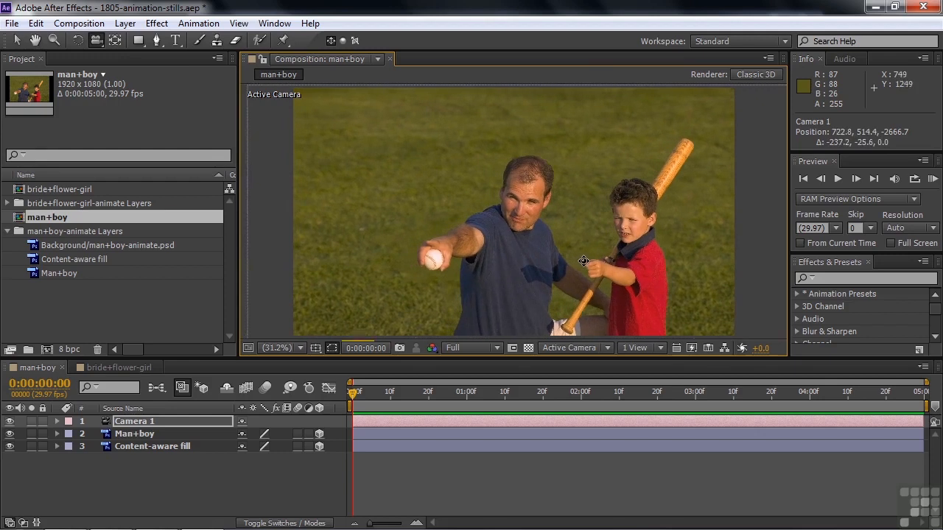
drag(583, 262, 613, 263)
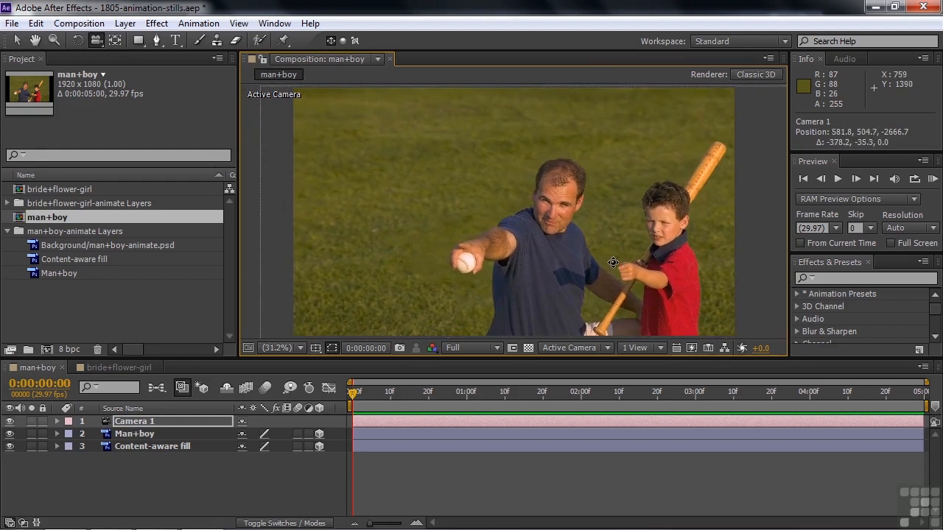
drag(612, 263, 554, 263)
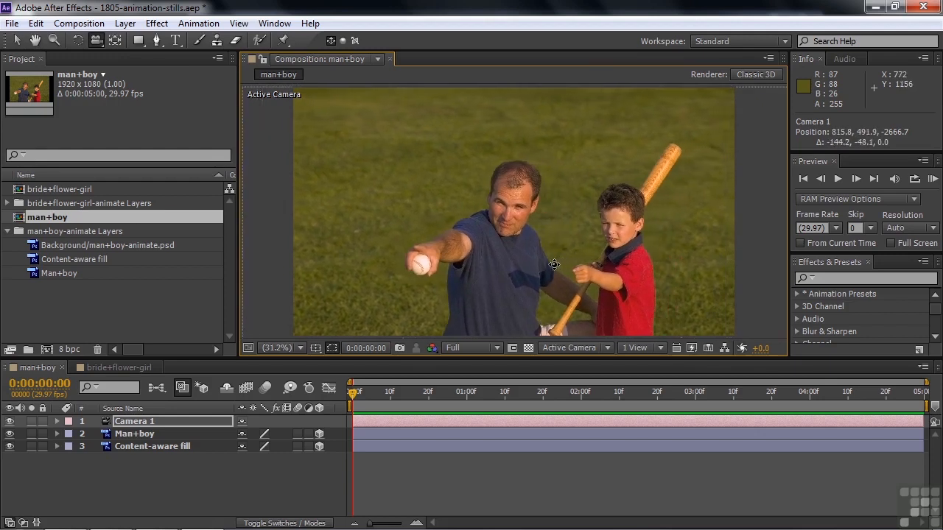
drag(554, 264, 506, 267)
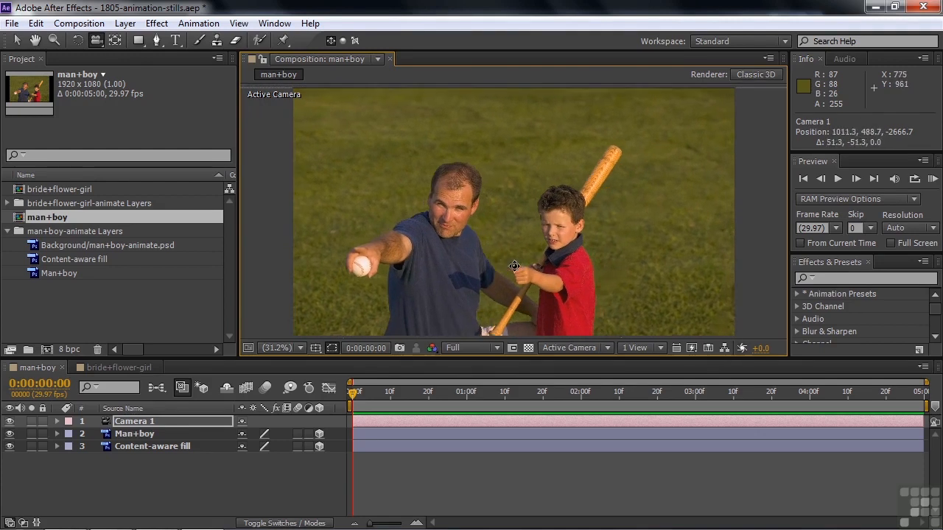
drag(515, 266, 553, 262)
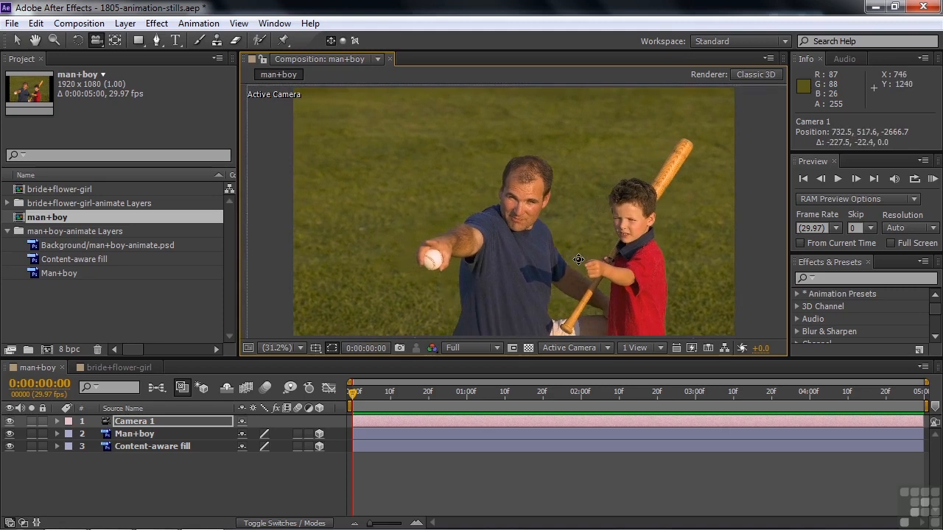
drag(578, 258, 608, 260)
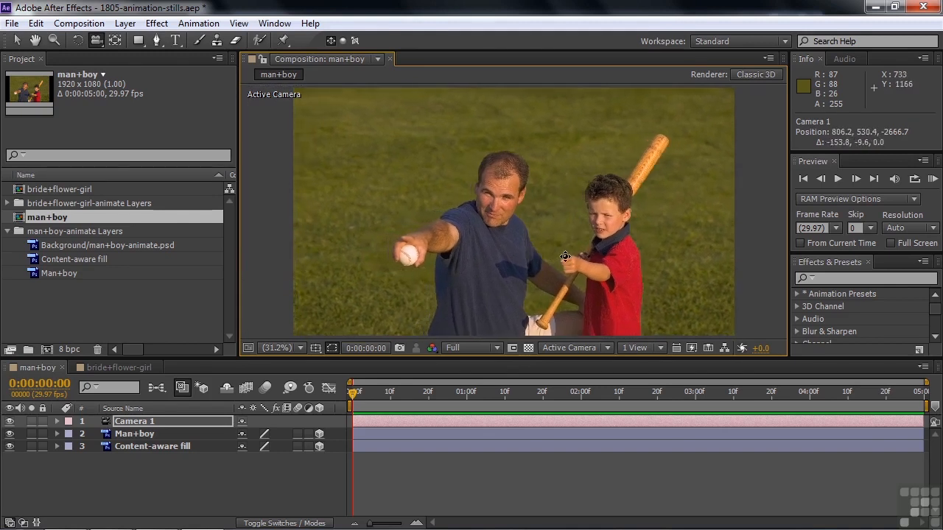
drag(564, 256, 543, 260)
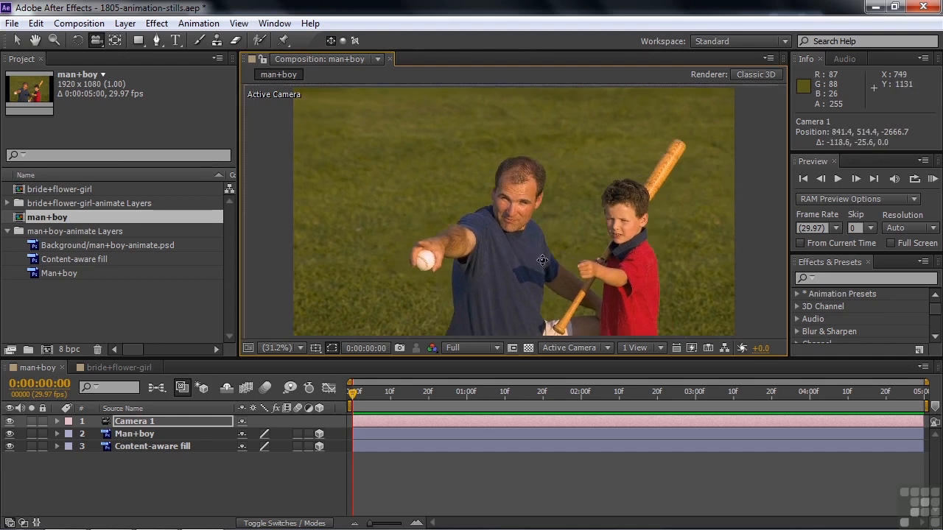
drag(543, 260, 463, 259)
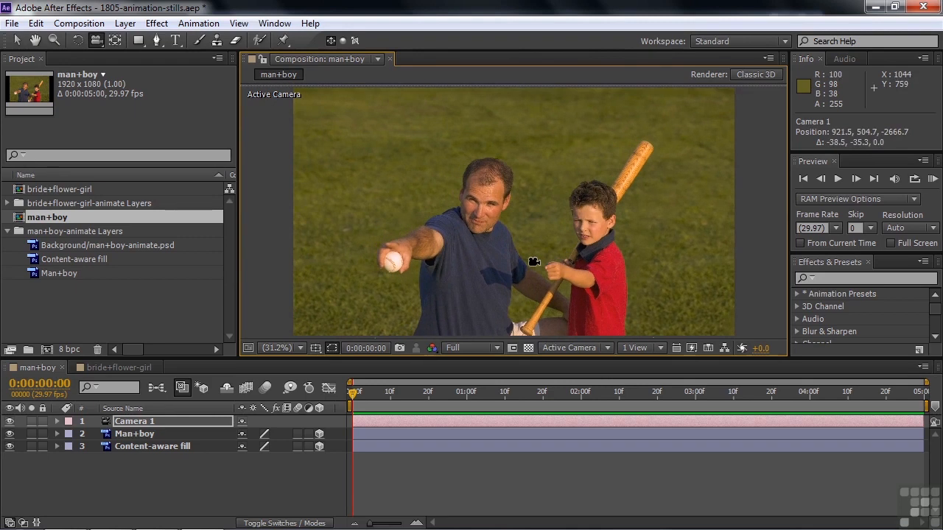
mouse_move(581, 276)
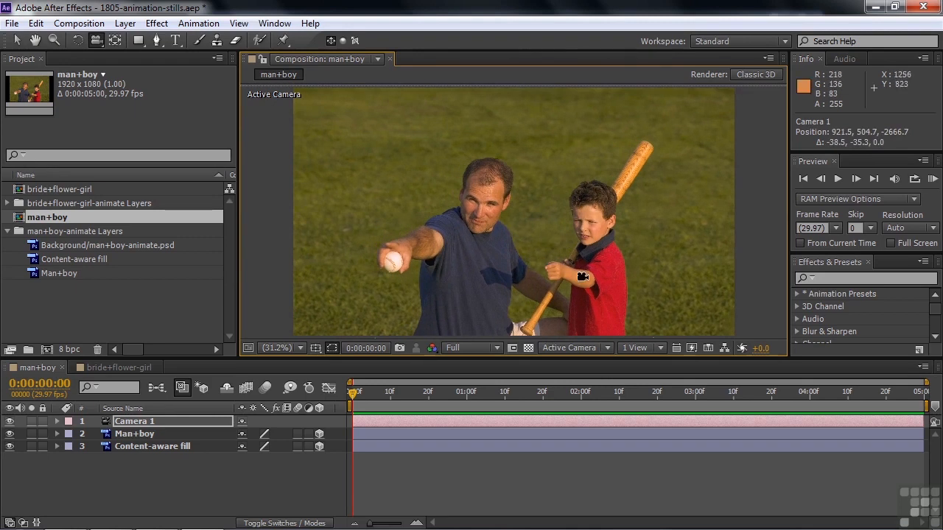
mouse_move(464, 221)
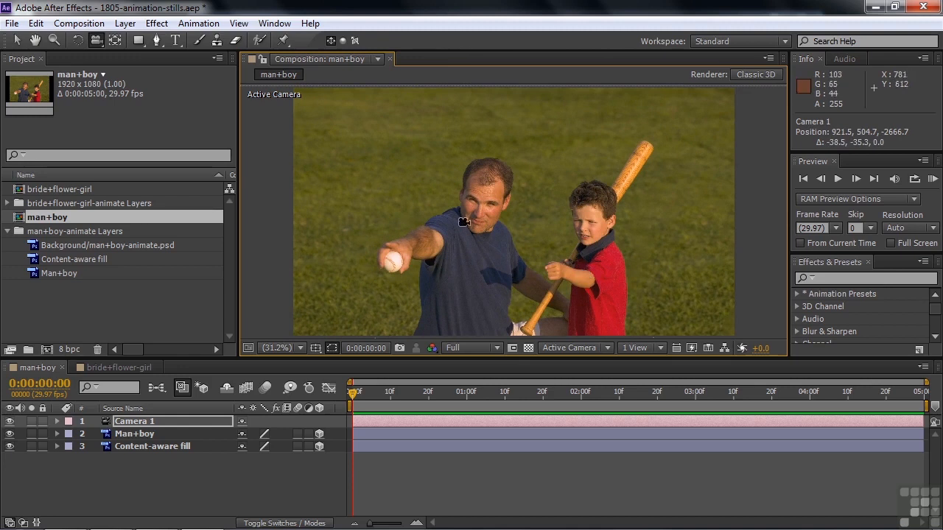
mouse_move(457, 233)
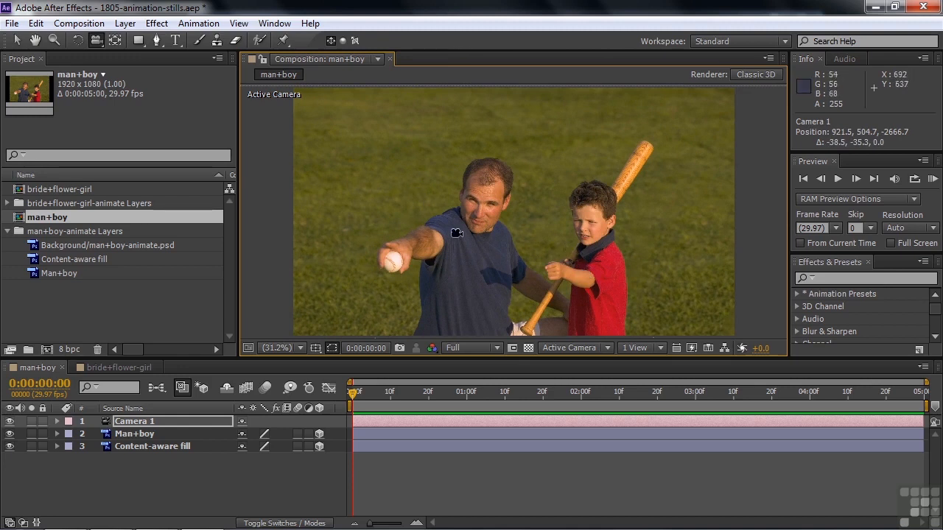
mouse_move(615, 167)
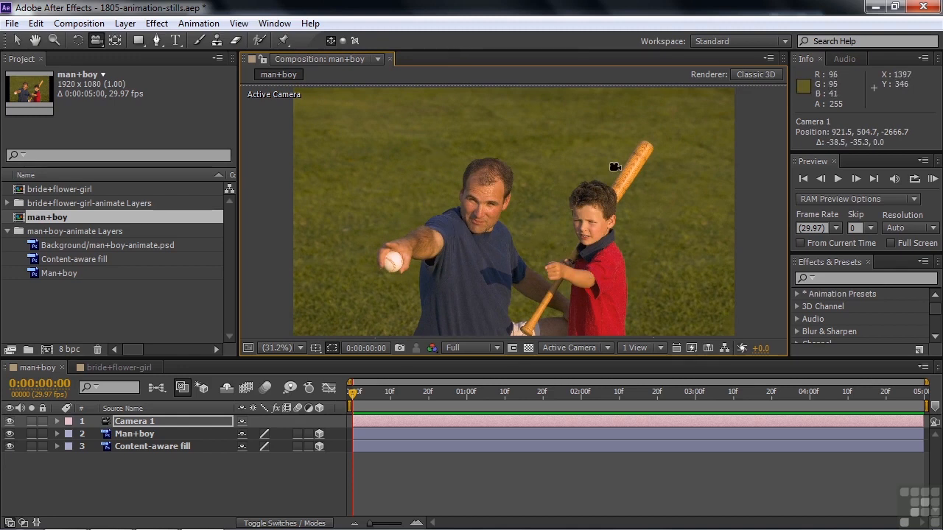
mouse_move(492, 263)
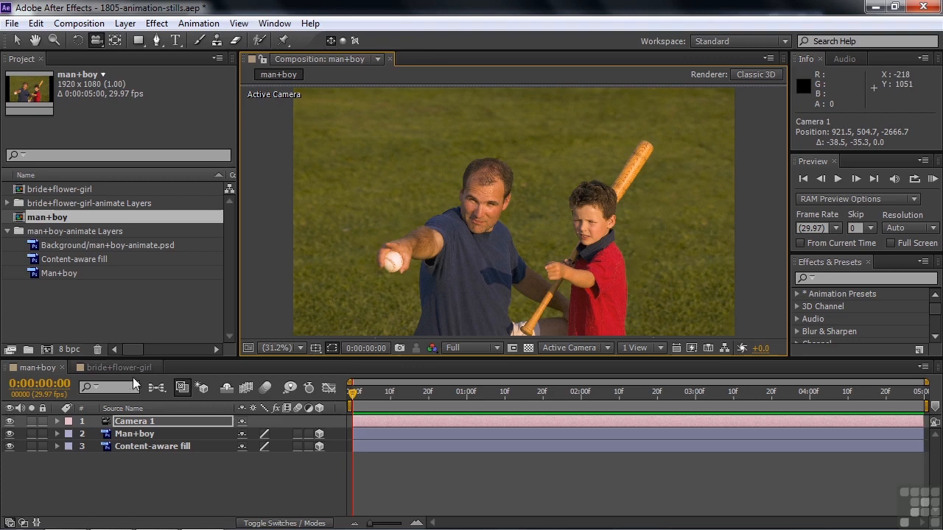
click(120, 367)
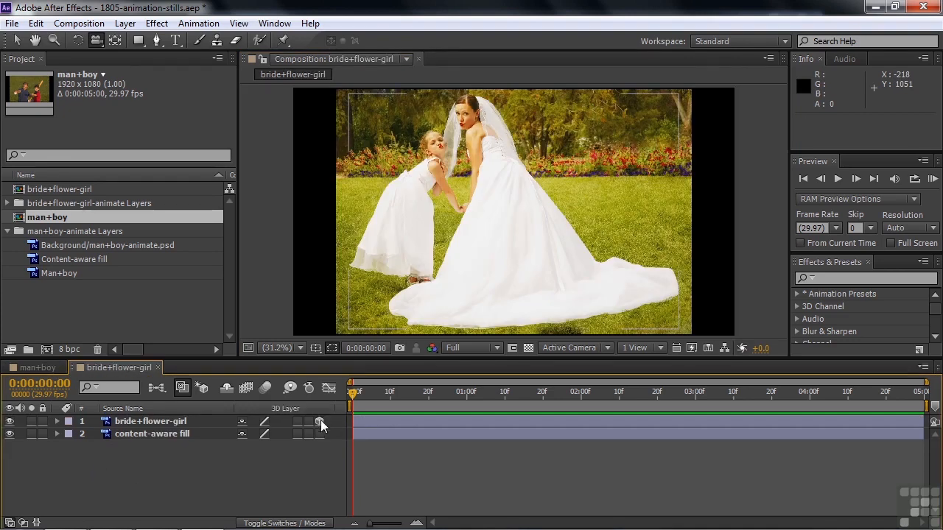
Step: Make the bride+flower-girl layers 3D and select both layers
click(320, 421)
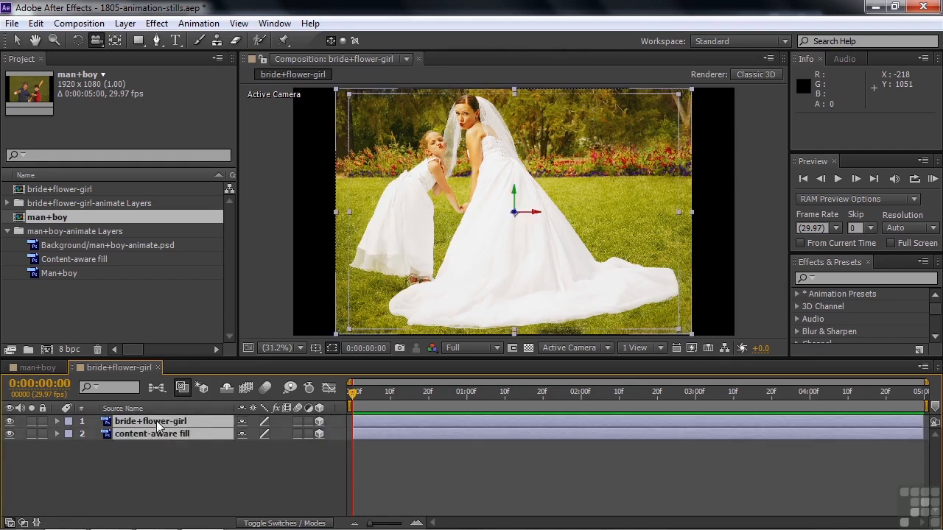
click(57, 420)
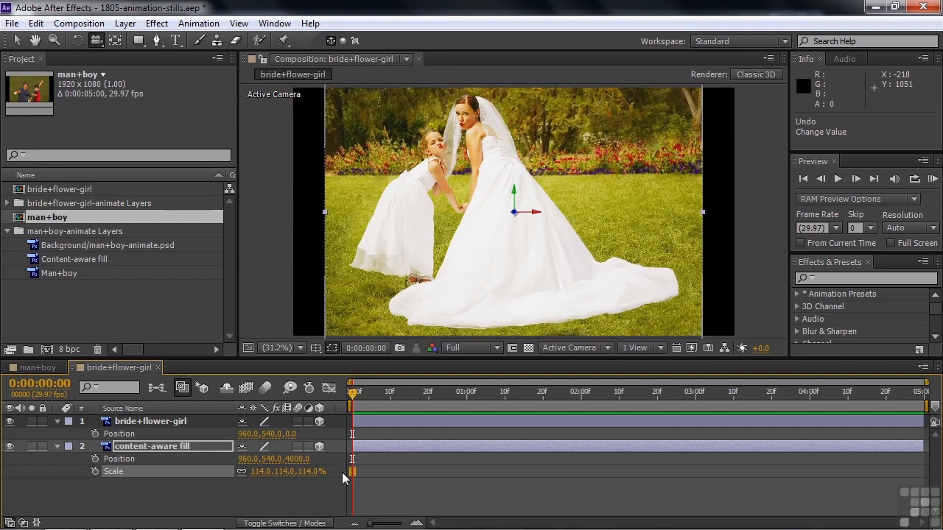
mouse_move(706, 215)
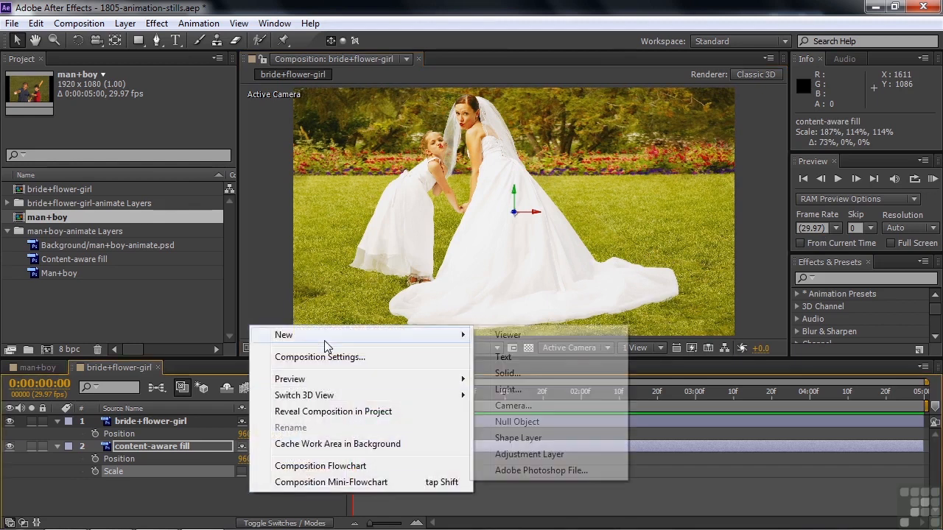
Step: Add Camera 1 with depth of field enabled to the bride+flower-girl composition
click(512, 405)
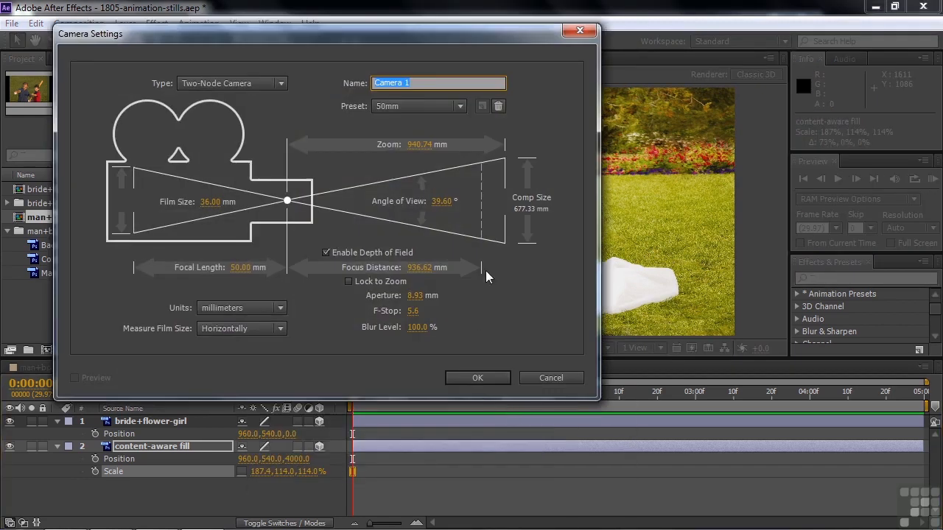
click(477, 378)
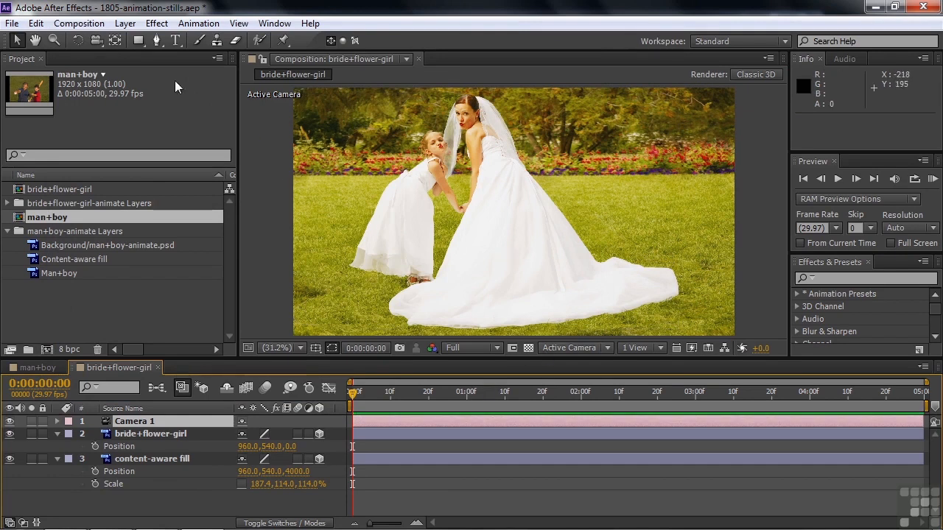
mouse_move(508, 205)
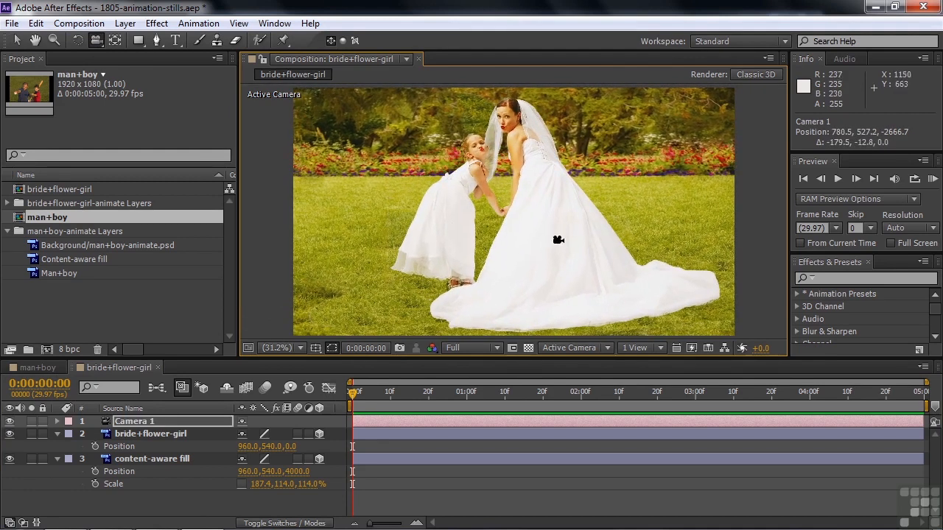
Step: Lower the bride+flower-girl layer to Y 812.4 and scale it to 57%
click(150, 433)
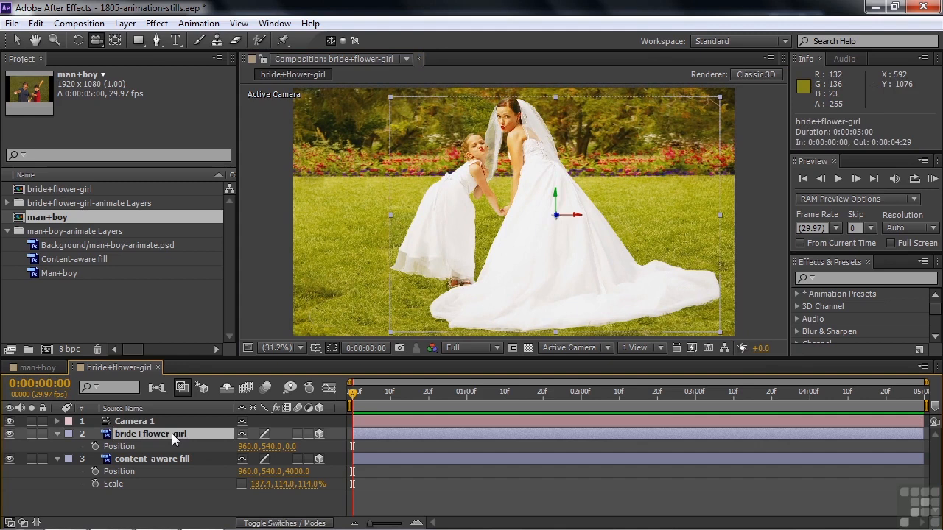
mouse_move(571, 207)
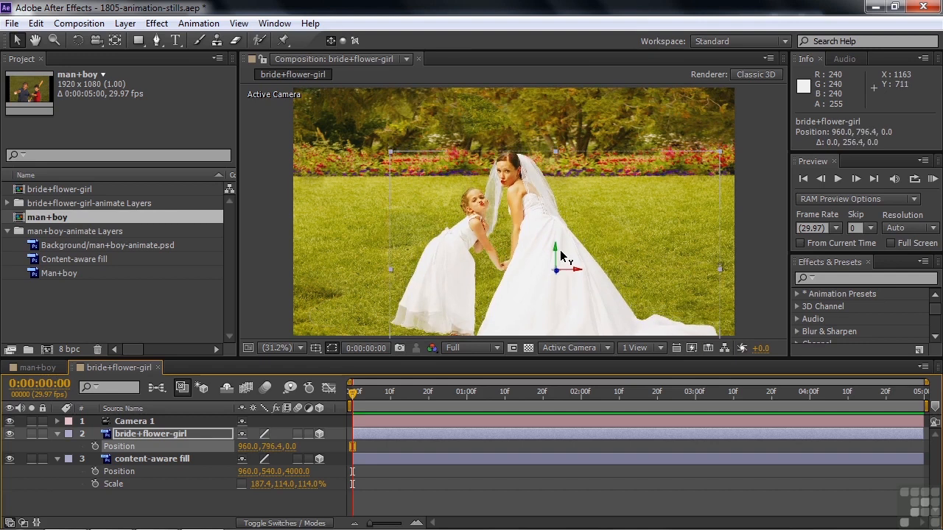
drag(556, 249, 556, 260)
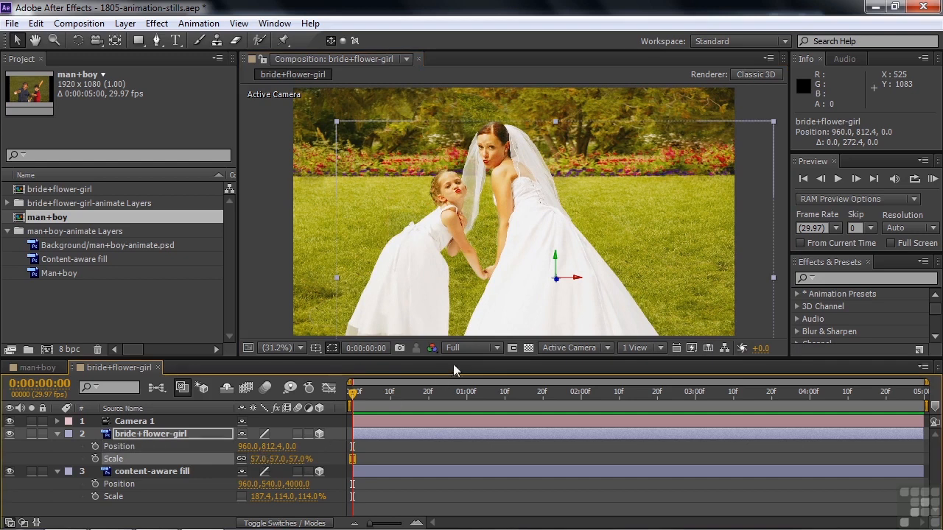
mouse_move(463, 228)
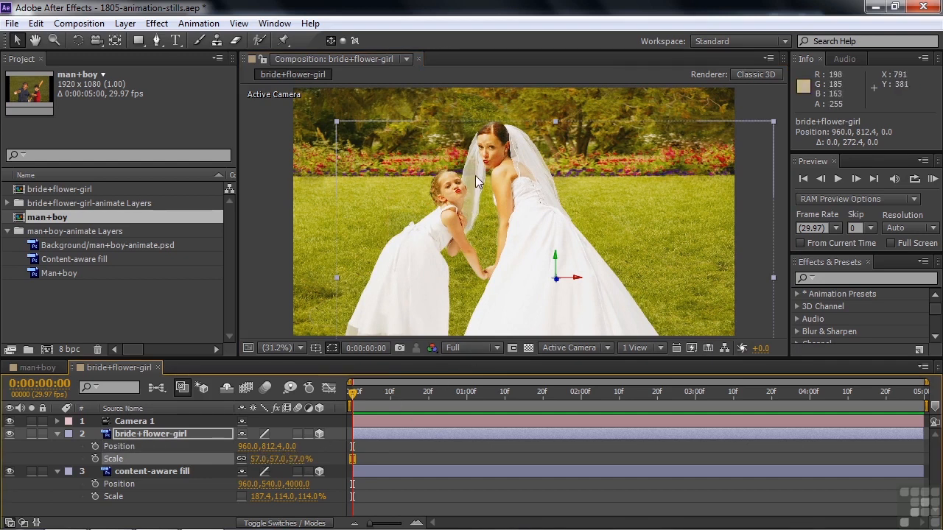
mouse_move(473, 179)
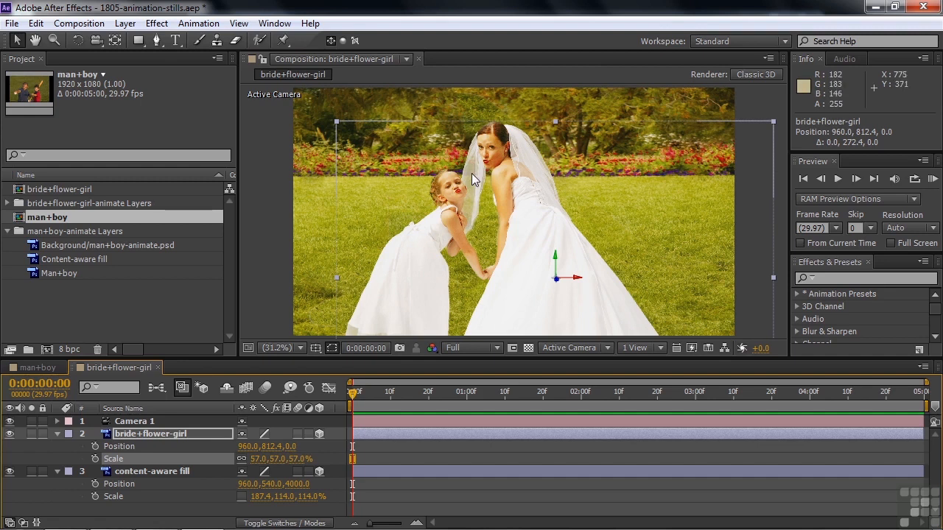
mouse_move(472, 230)
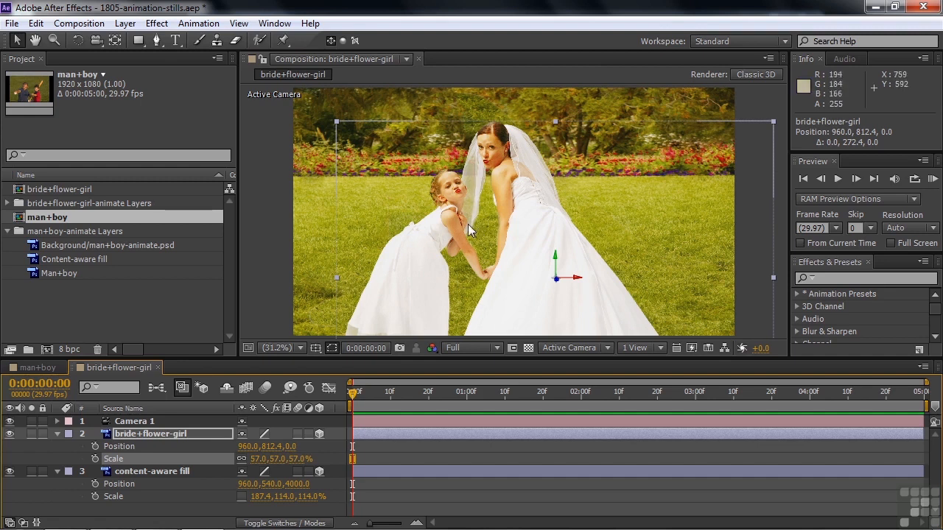
mouse_move(500, 219)
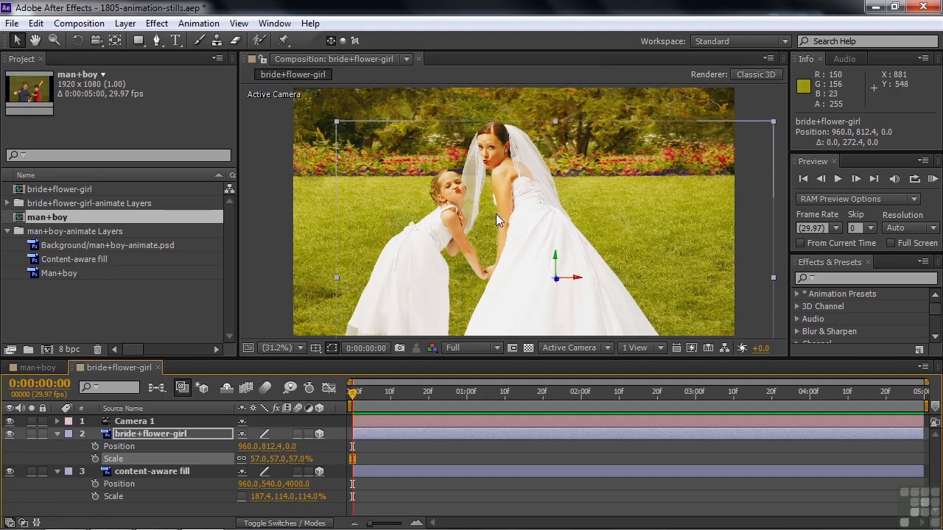
mouse_move(474, 169)
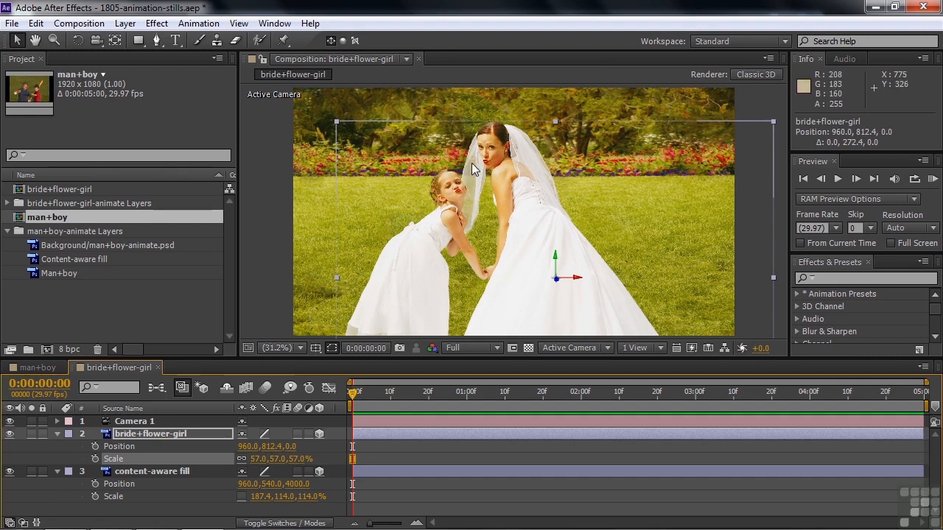
mouse_move(563, 254)
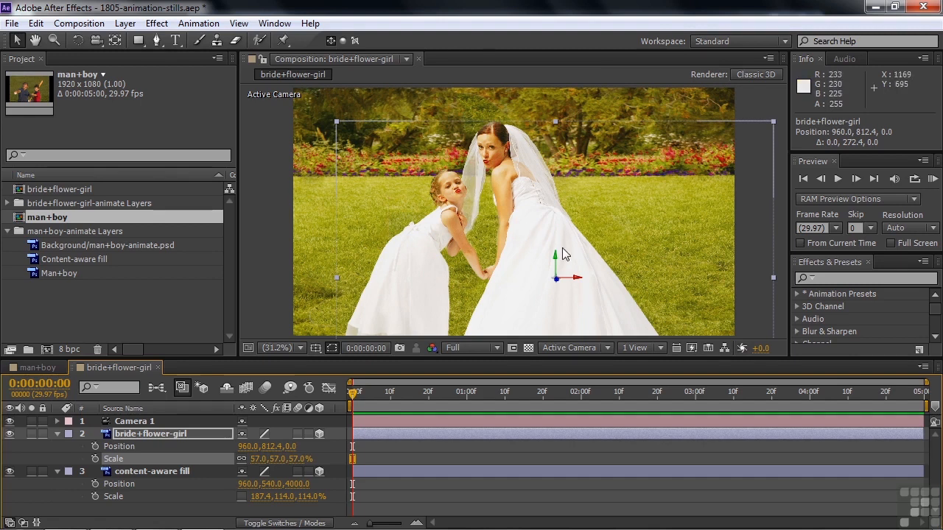
mouse_move(566, 280)
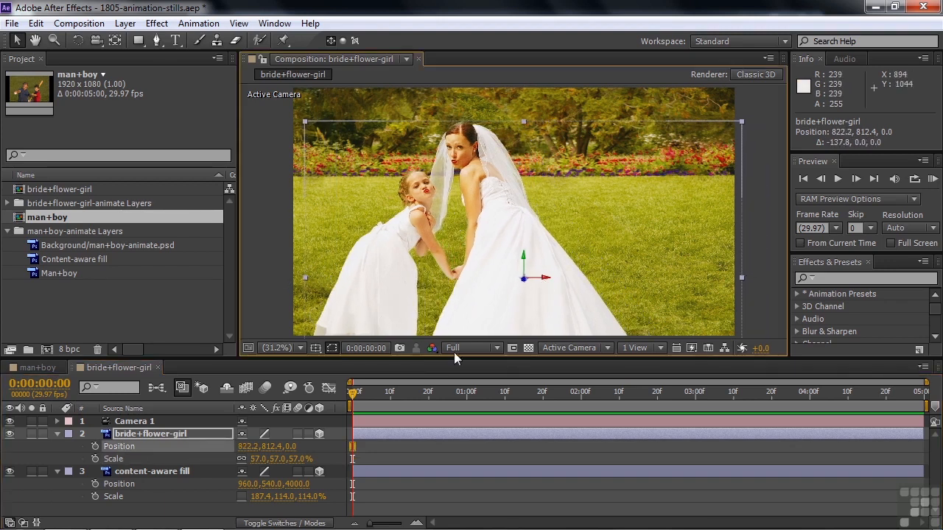
Step: Track Camera 1 left to X 469.7 so the figures sit right of centre
click(134, 421)
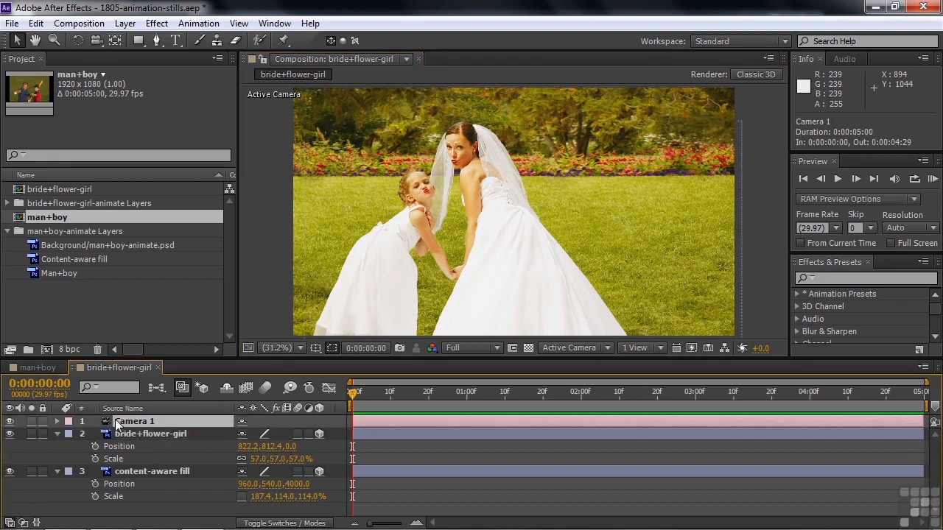
mouse_move(379, 382)
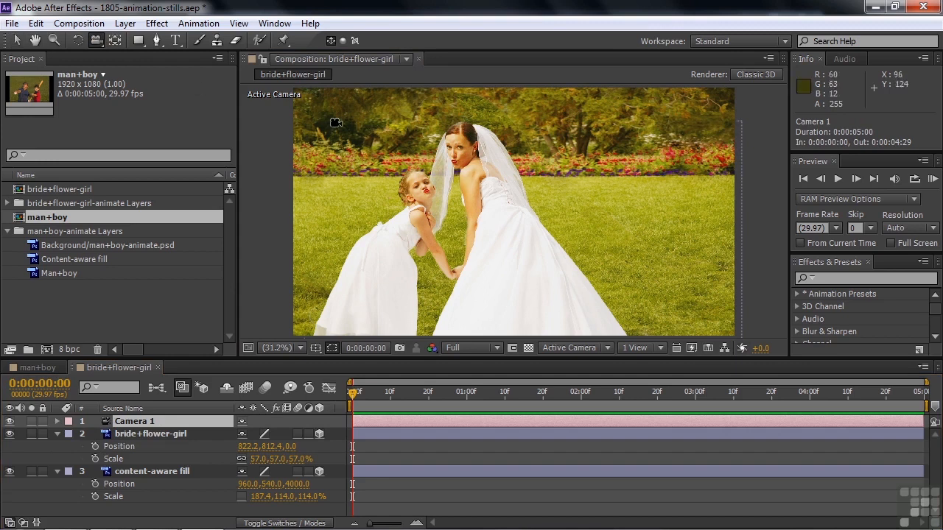
mouse_move(565, 224)
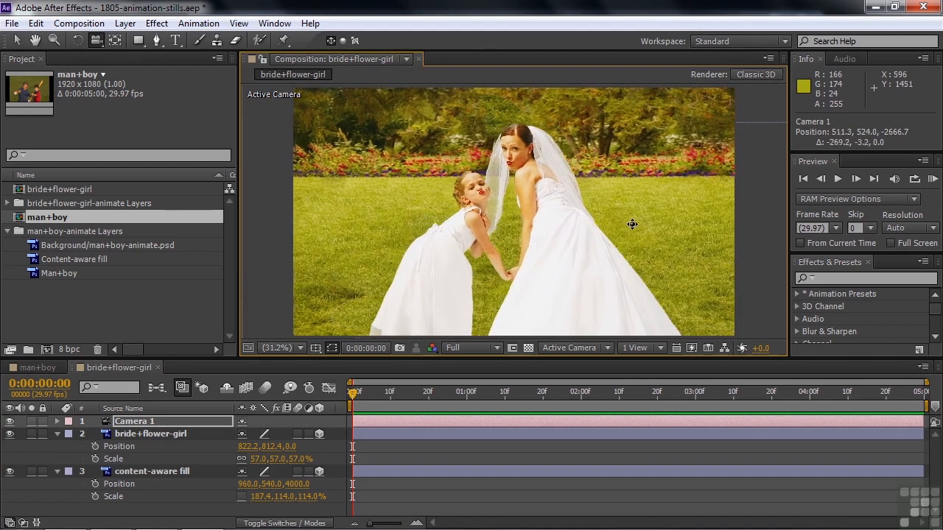
drag(632, 224, 639, 226)
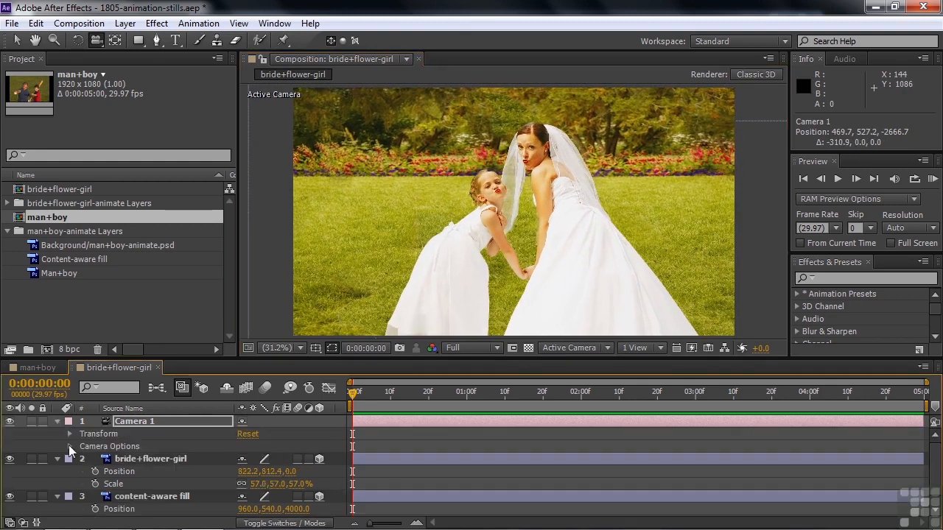
Step: Reveal Camera 1's depth of field (on, focus 2655 px) and show Top beside Active Camera
click(69, 447)
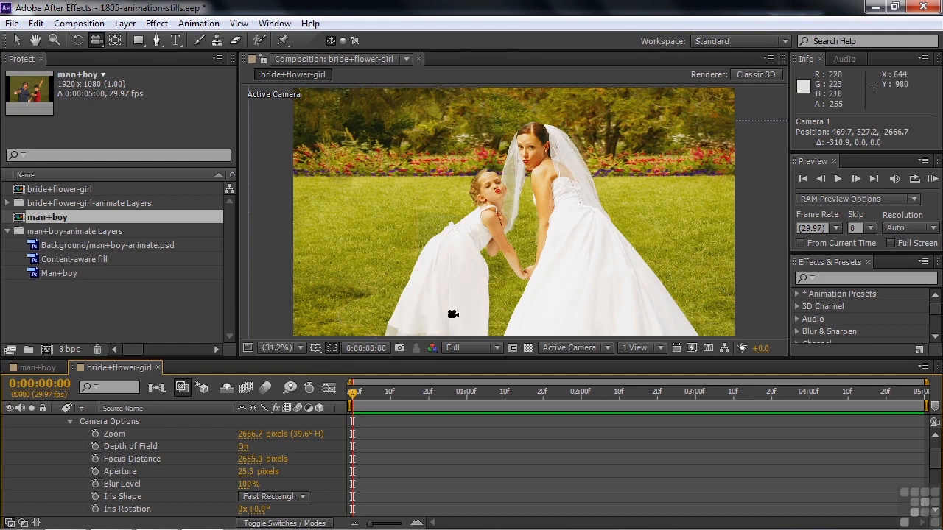
click(638, 347)
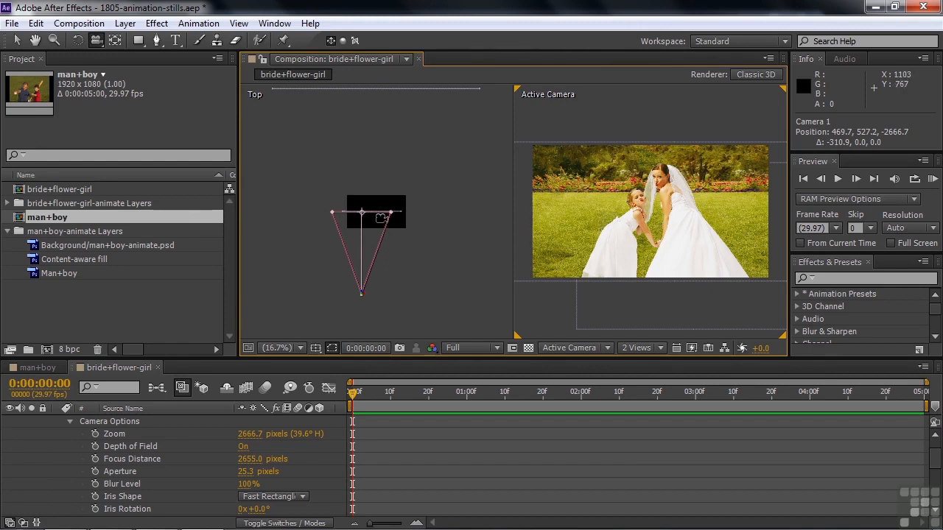
mouse_move(363, 209)
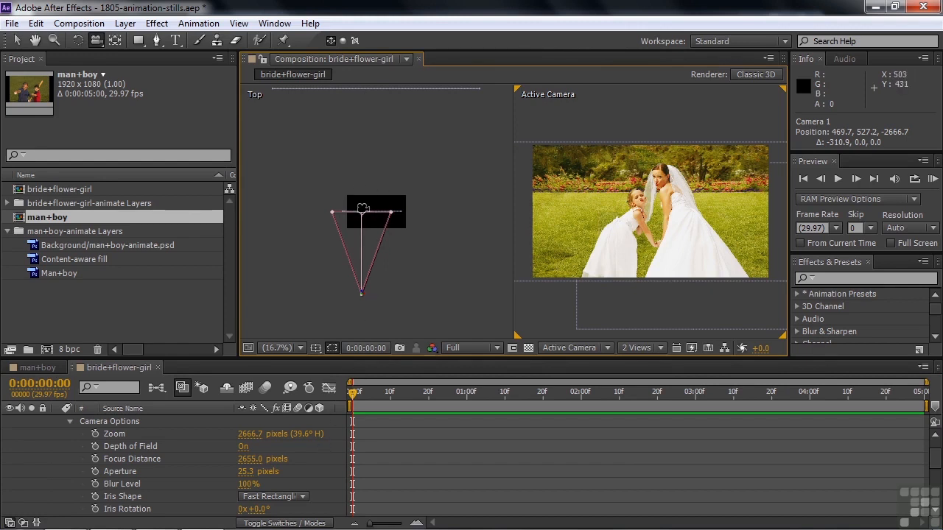
click(639, 348)
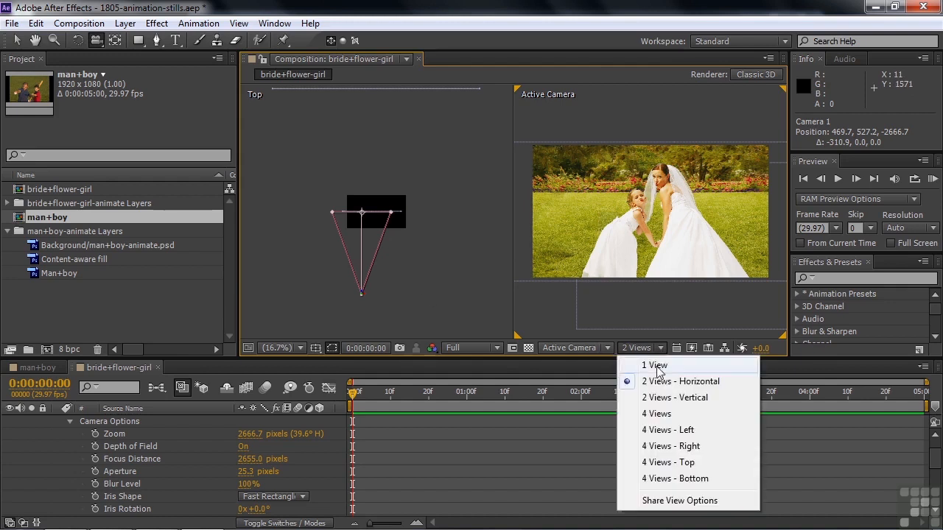
Step: Return to one view, set aperture 221.3 px, and track the camera to preview the blur
click(654, 365)
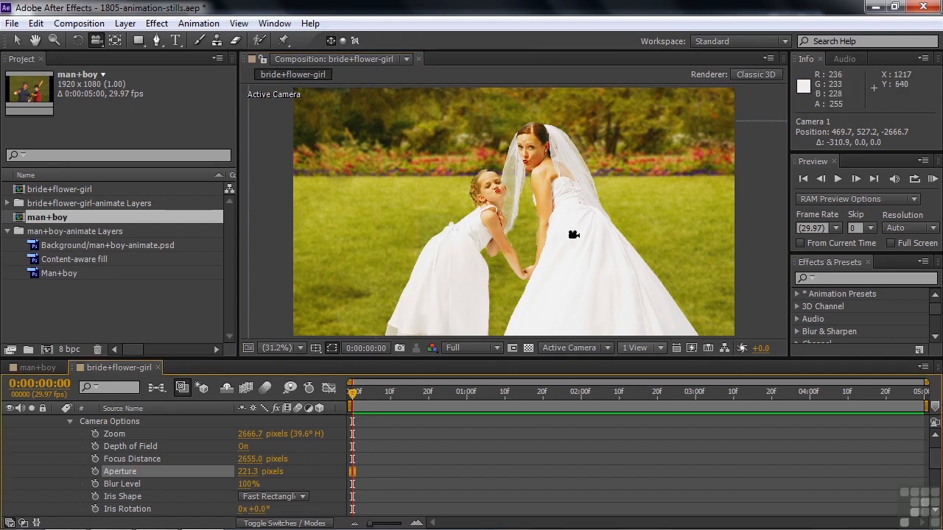
mouse_move(574, 235)
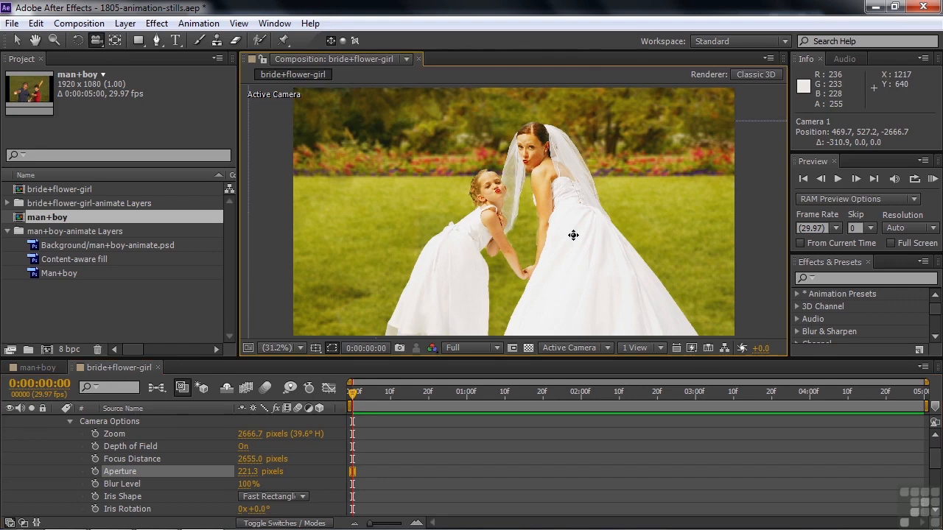
drag(573, 235, 543, 235)
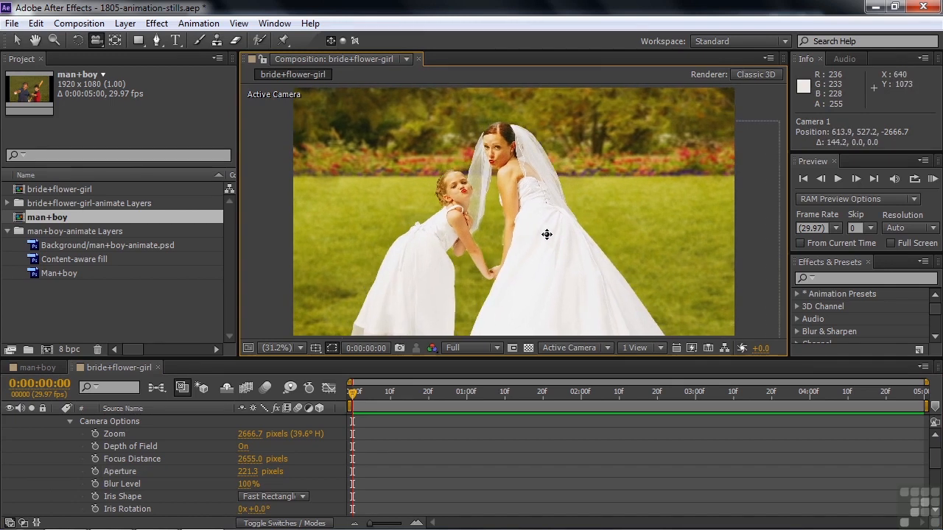
drag(547, 234, 620, 228)
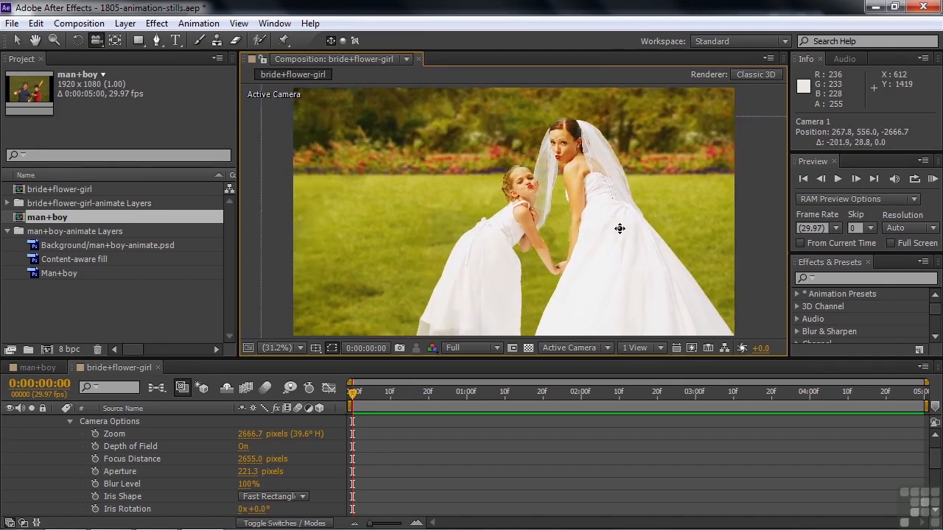
drag(620, 228, 596, 234)
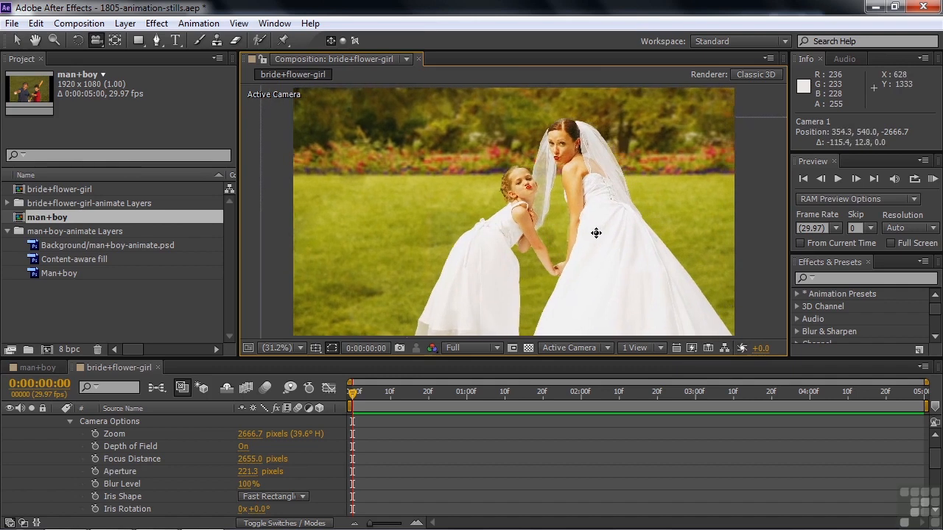
drag(596, 233, 549, 236)
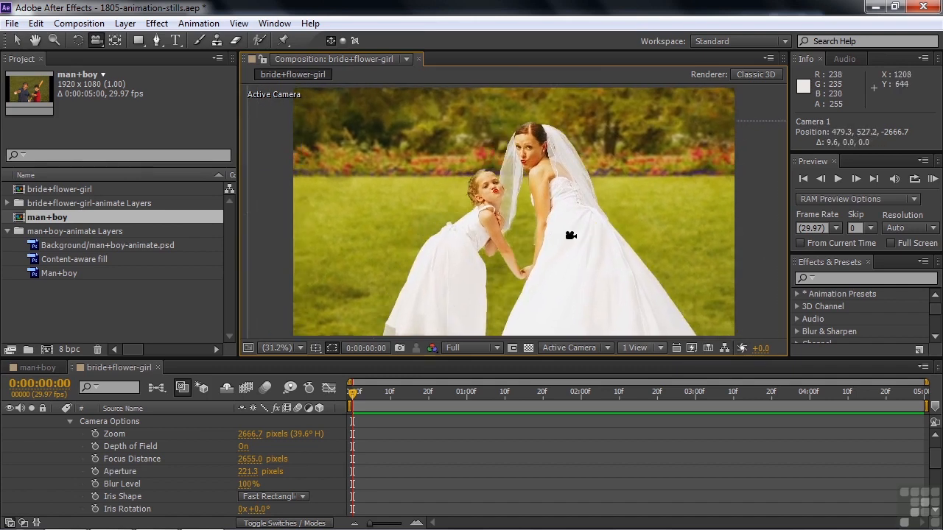
drag(571, 236, 366, 234)
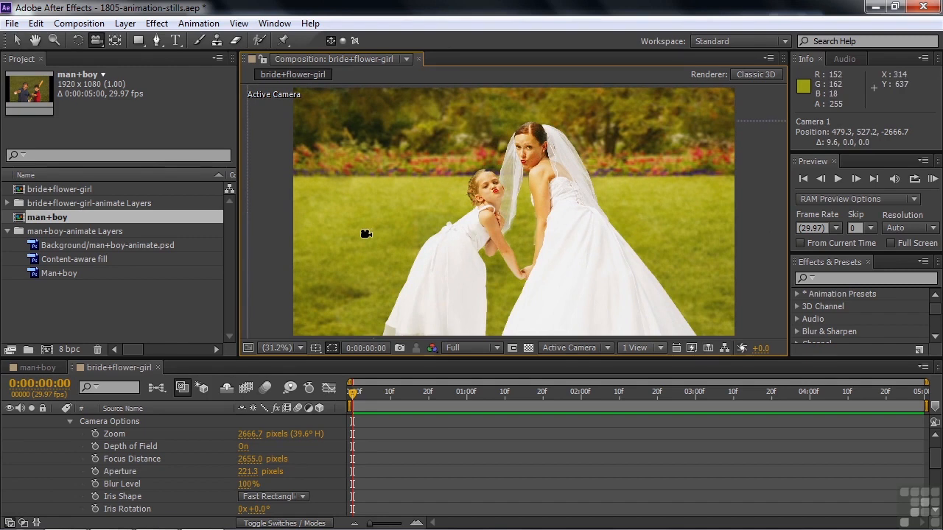